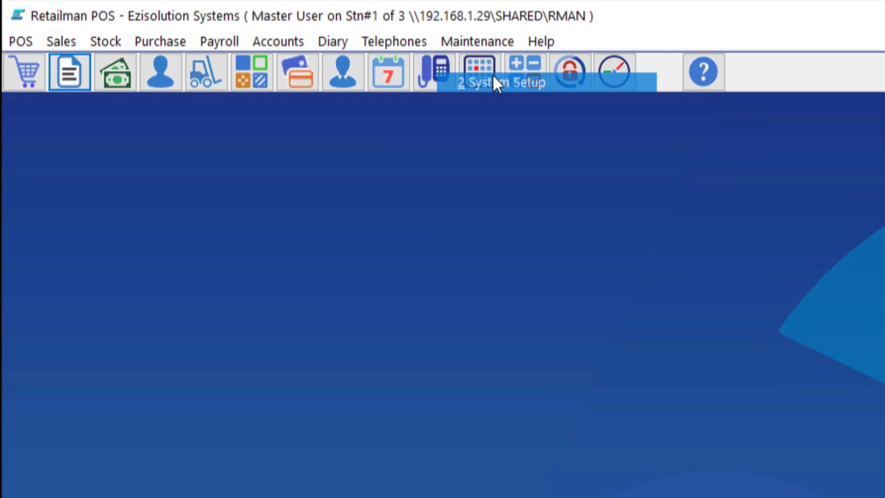
Open System Setup to the P.O.S tab's POS Receipt Setup for cash sales
{"action": "left_click", "coordinate": [478, 72]}
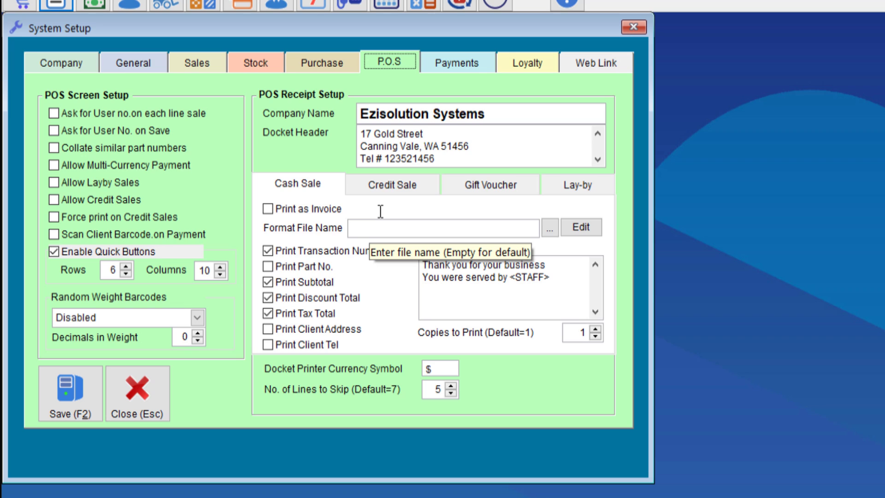
{"action": "mouse_move", "coordinate": [395, 257]}
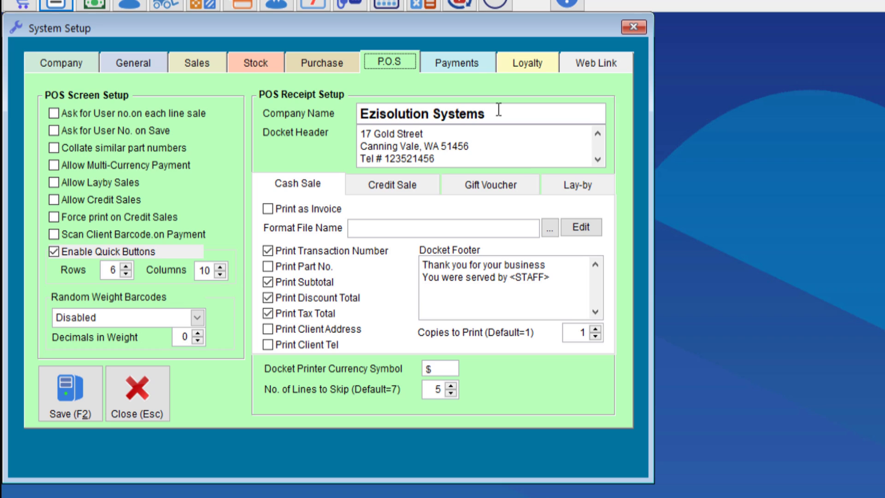
{"action": "mouse_move", "coordinate": [477, 116]}
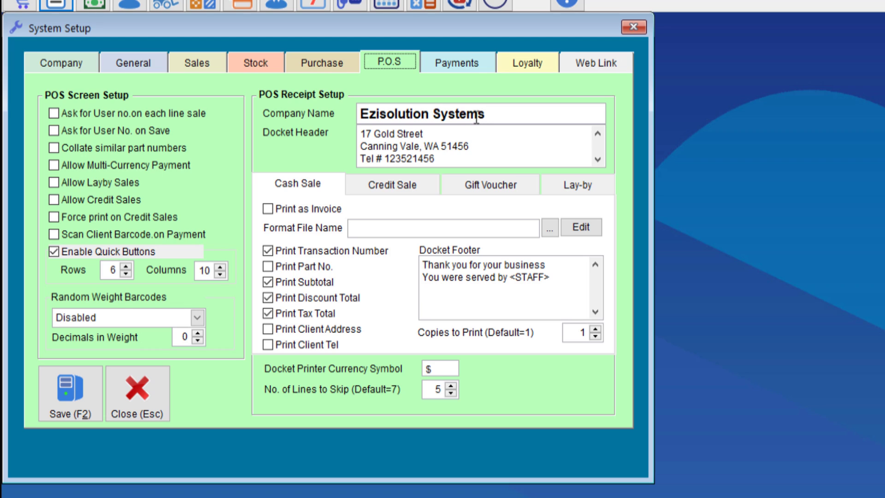
{"action": "mouse_move", "coordinate": [467, 132]}
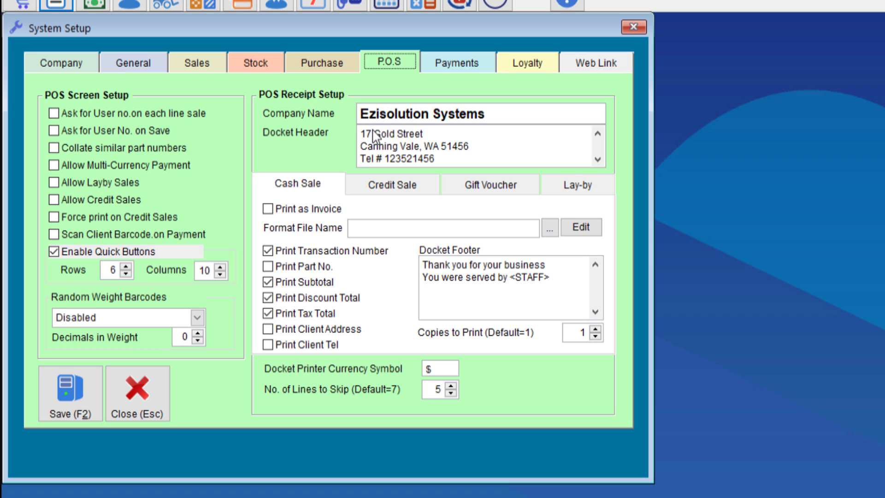
{"action": "mouse_move", "coordinate": [374, 133]}
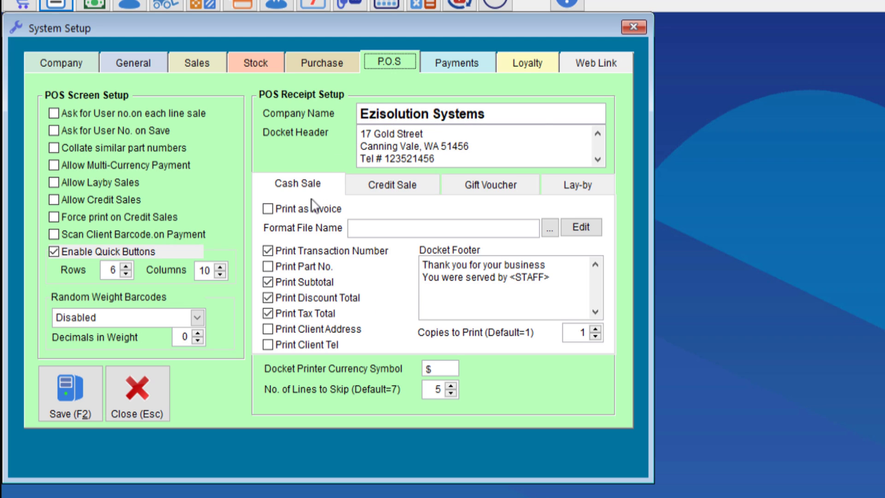
{"action": "left_click", "coordinate": [390, 183]}
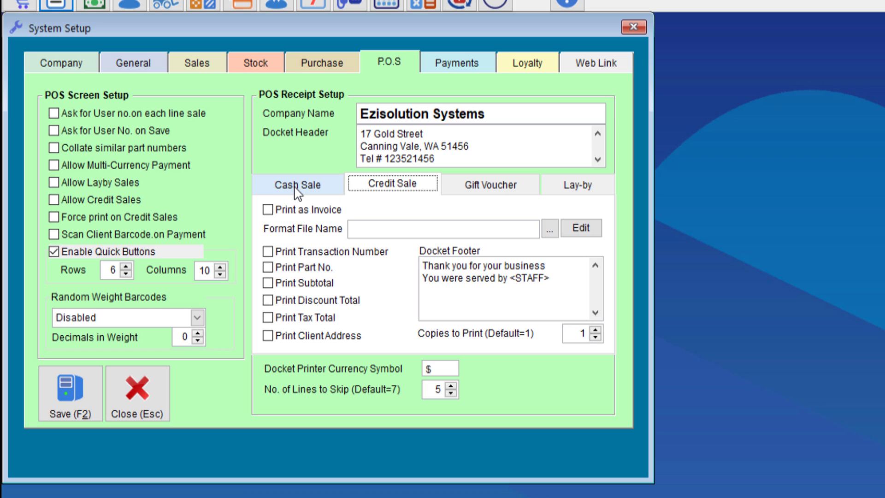
{"action": "mouse_move", "coordinate": [309, 187]}
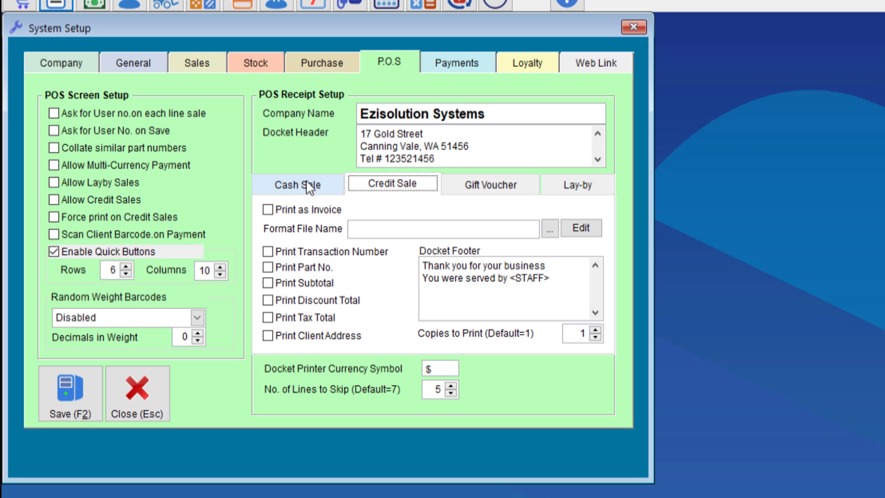
{"action": "left_click", "coordinate": [297, 184]}
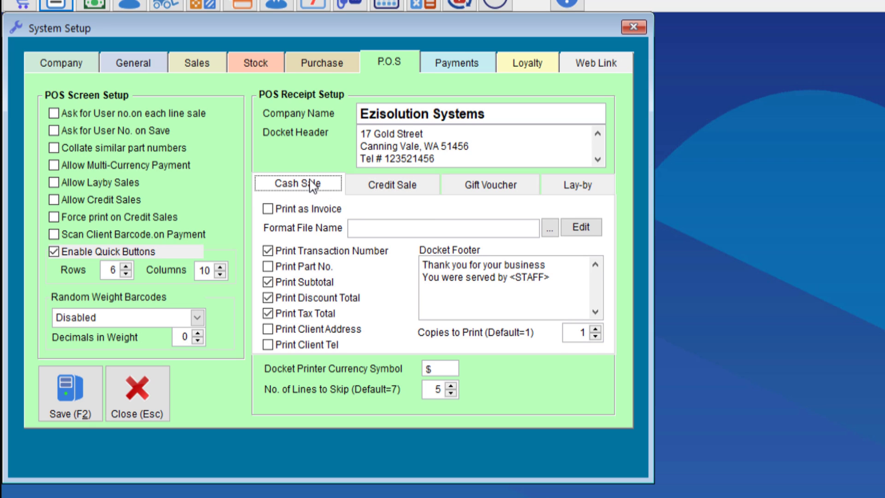
{"action": "mouse_move", "coordinate": [314, 242]}
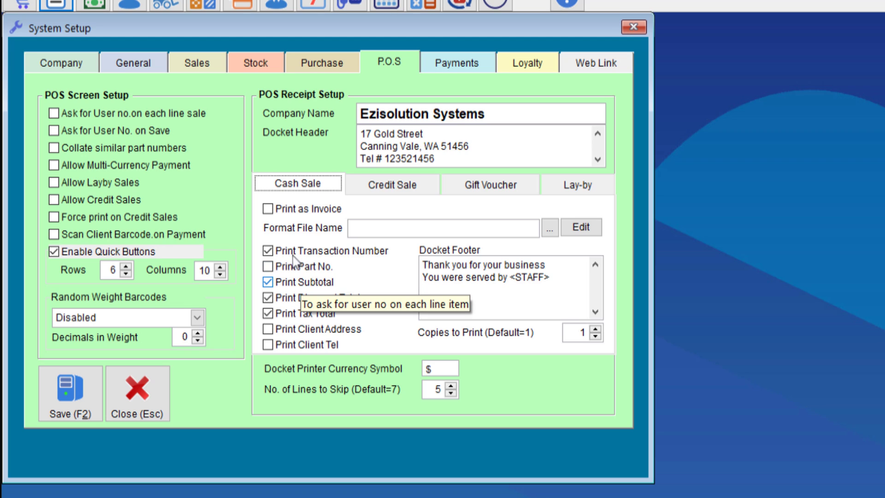
Untick Print Subtotal on the Cash Sale receipt tab
{"action": "left_click", "coordinate": [269, 282]}
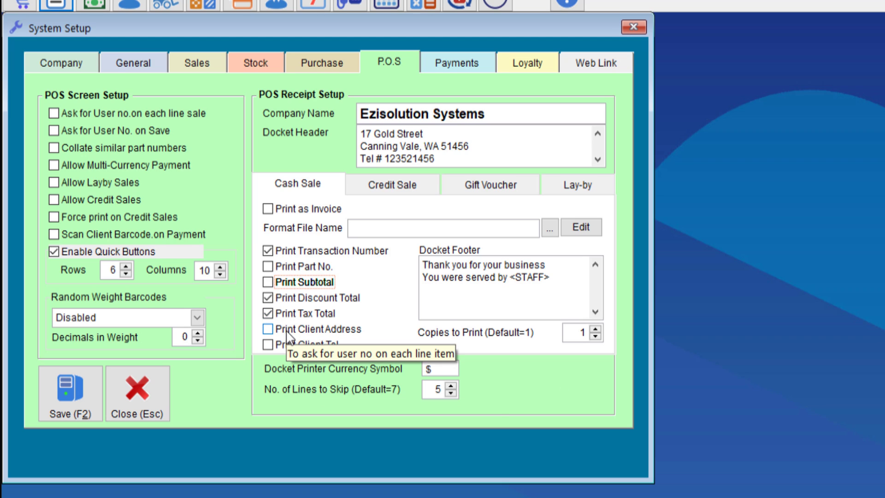
{"action": "mouse_move", "coordinate": [304, 345]}
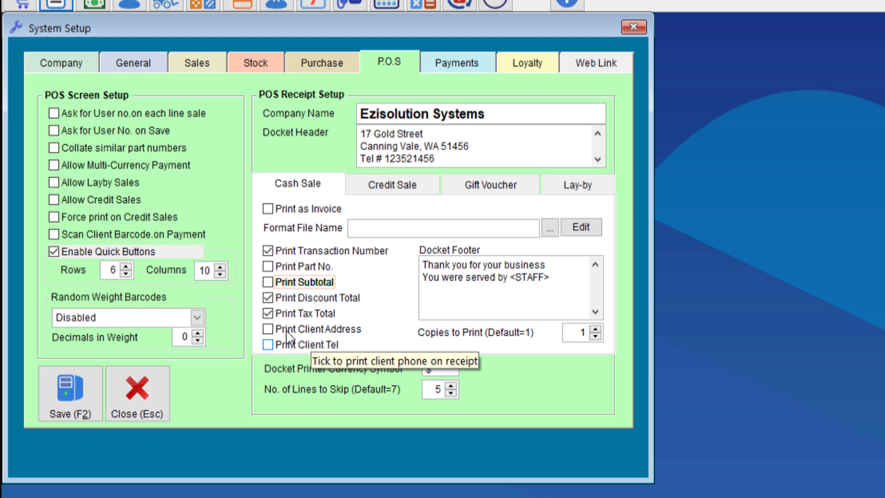
{"action": "mouse_move", "coordinate": [494, 261]}
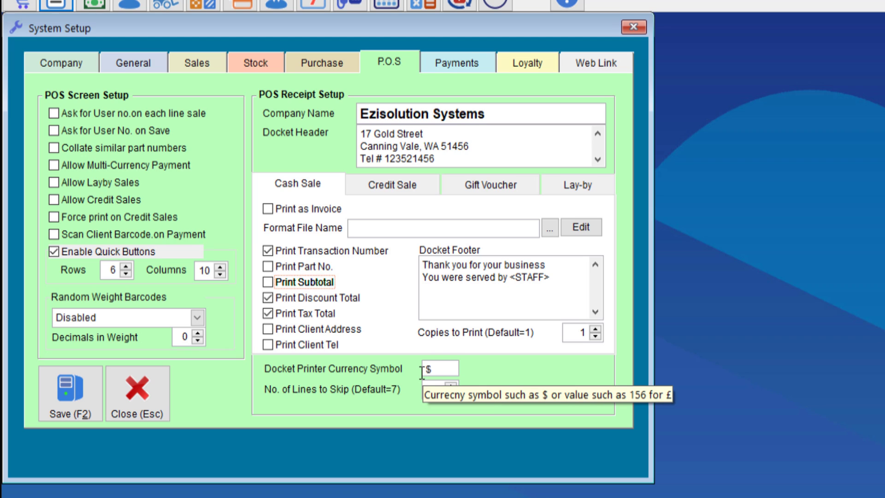
{"action": "mouse_move", "coordinate": [420, 389]}
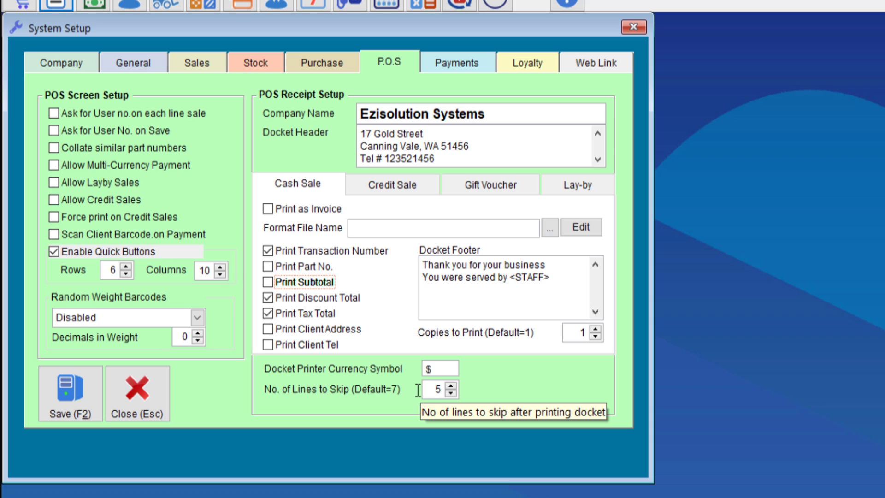
{"action": "mouse_move", "coordinate": [530, 362]}
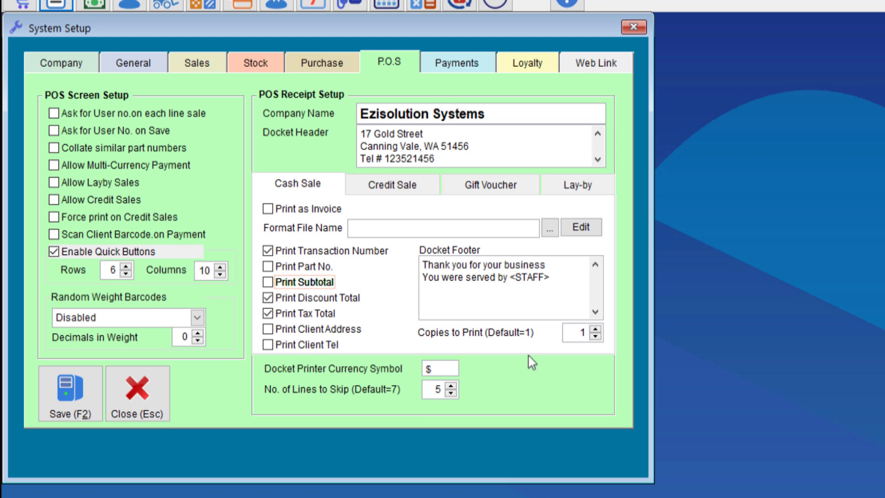
{"action": "mouse_move", "coordinate": [597, 340]}
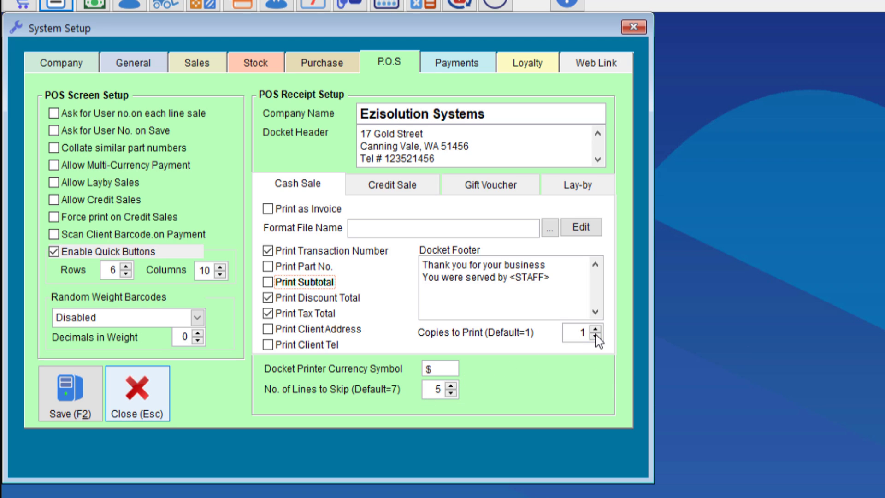
{"action": "mouse_move", "coordinate": [69, 395]}
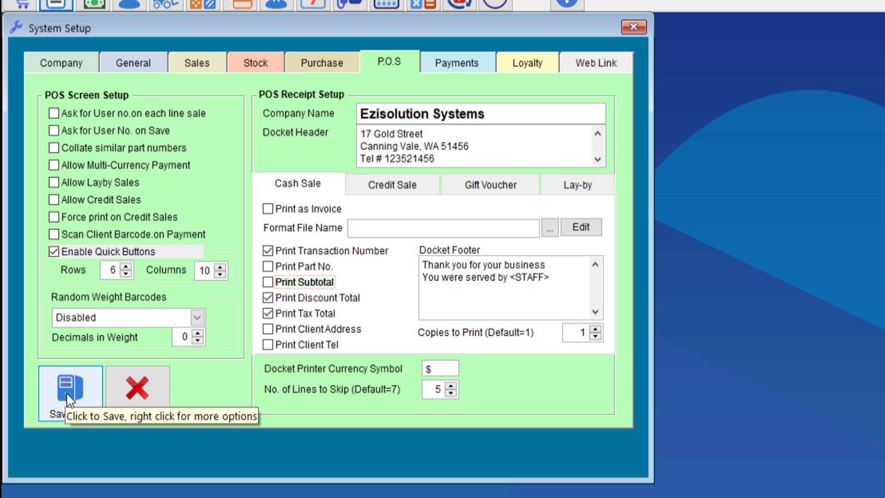
Save receipt settings, then complete the $15.96 sale with $20 cash and print its receipt
{"action": "left_click", "coordinate": [69, 387]}
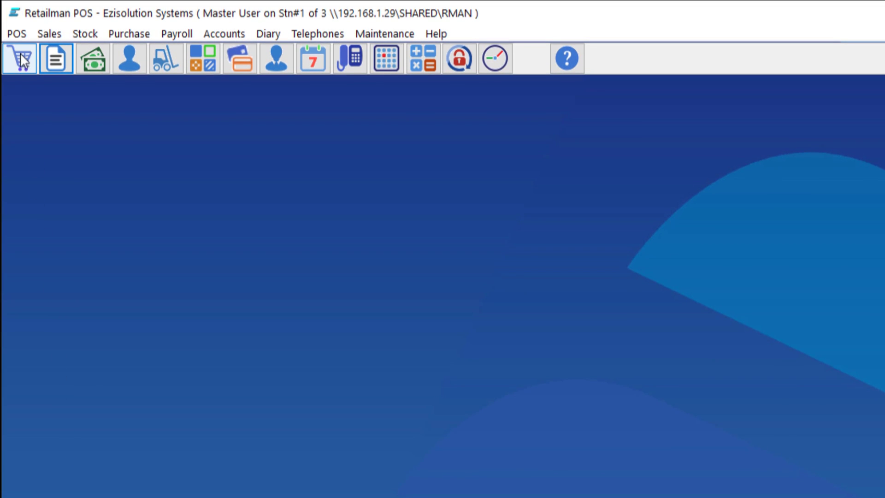
{"action": "left_click", "coordinate": [19, 58]}
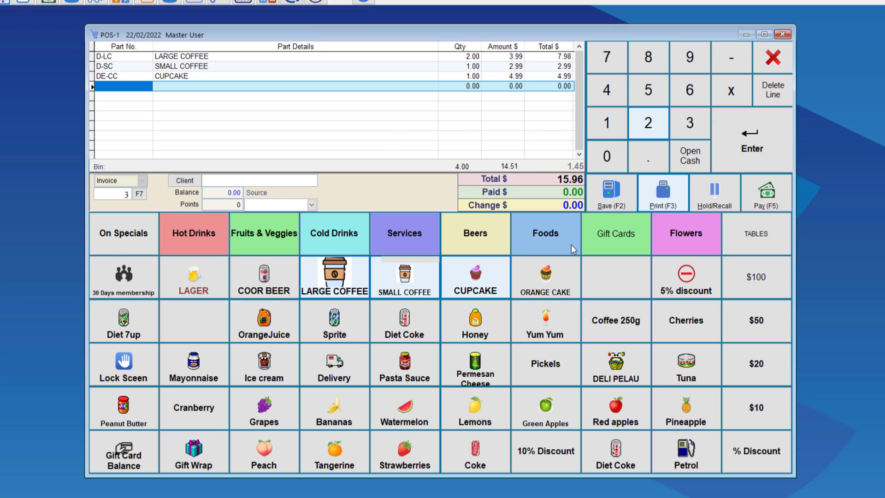
{"action": "left_click", "coordinate": [764, 191]}
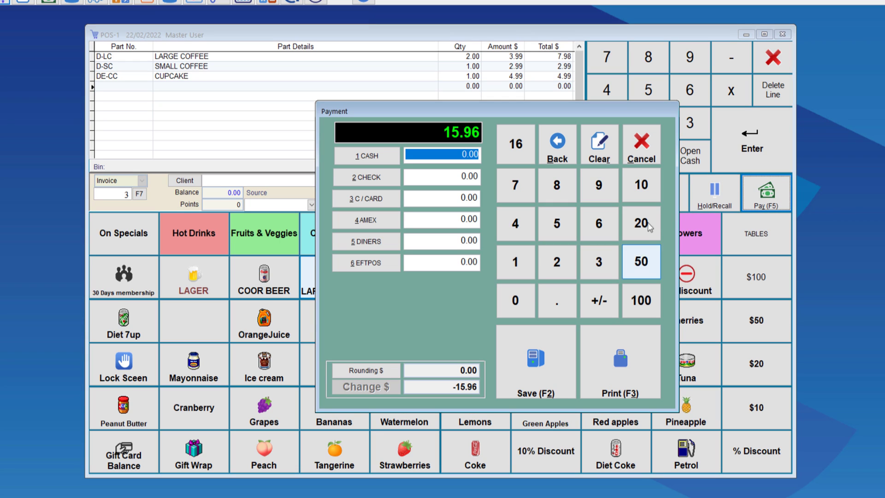
{"action": "left_click", "coordinate": [640, 223]}
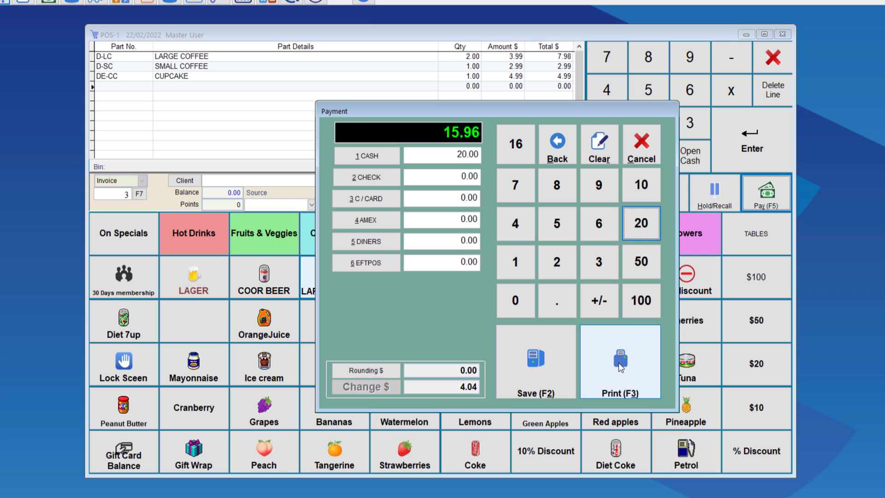
{"action": "left_click", "coordinate": [619, 361]}
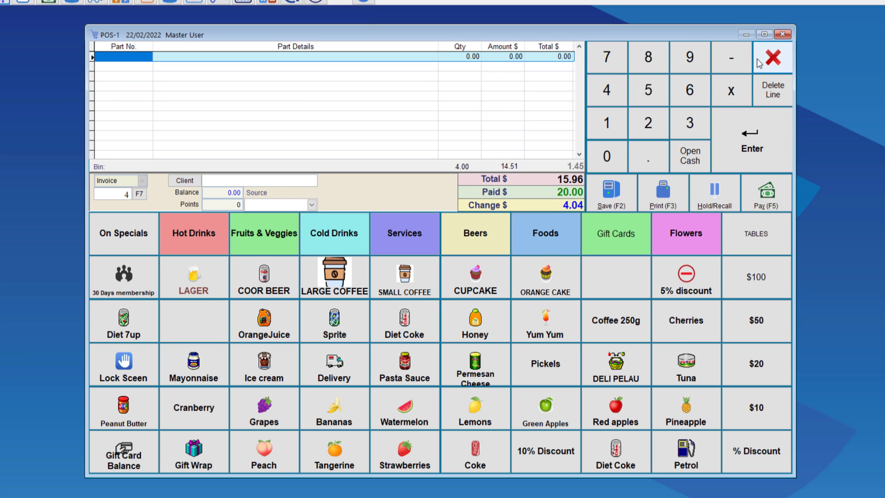
{"action": "left_click", "coordinate": [661, 192]}
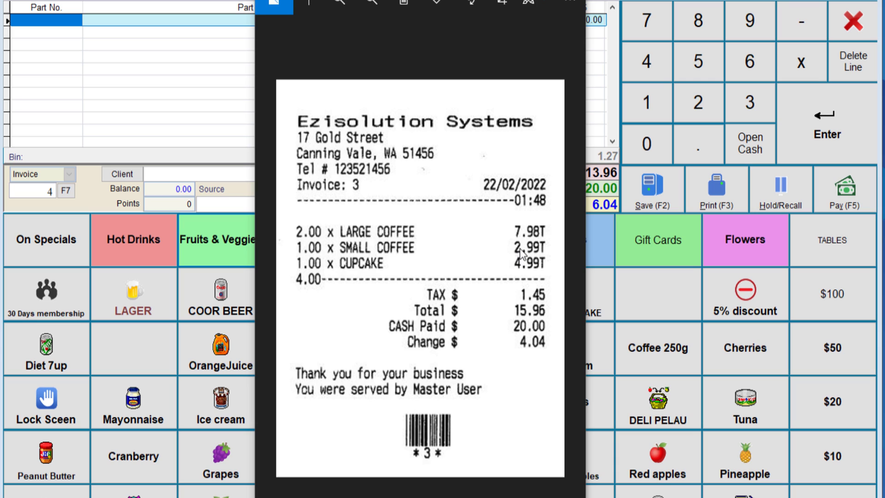
{"action": "mouse_move", "coordinate": [425, 170]}
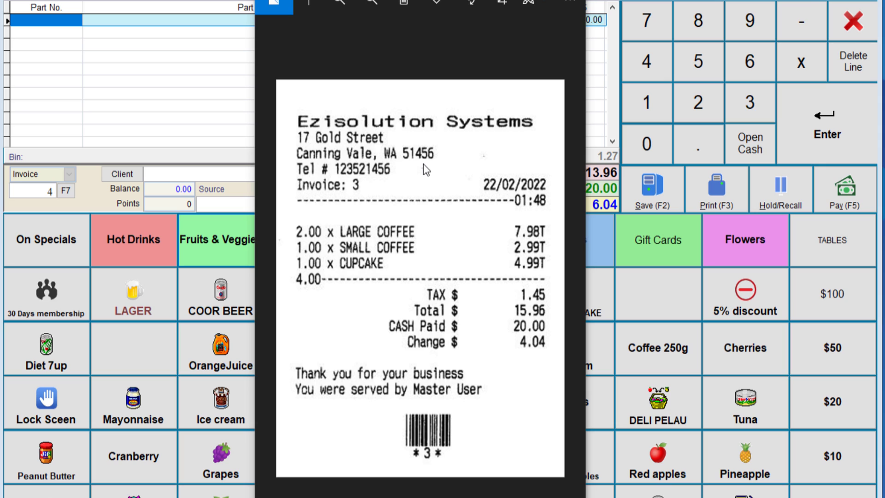
{"action": "mouse_move", "coordinate": [435, 195]}
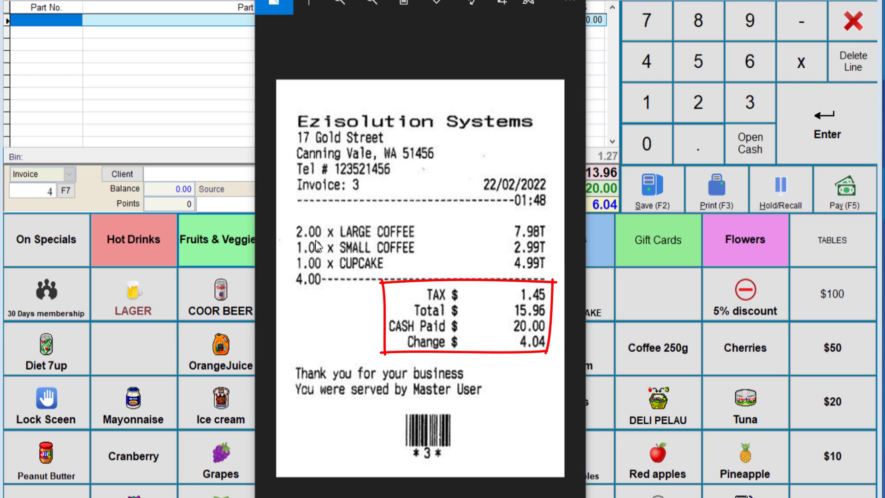
{"action": "mouse_move", "coordinate": [512, 320]}
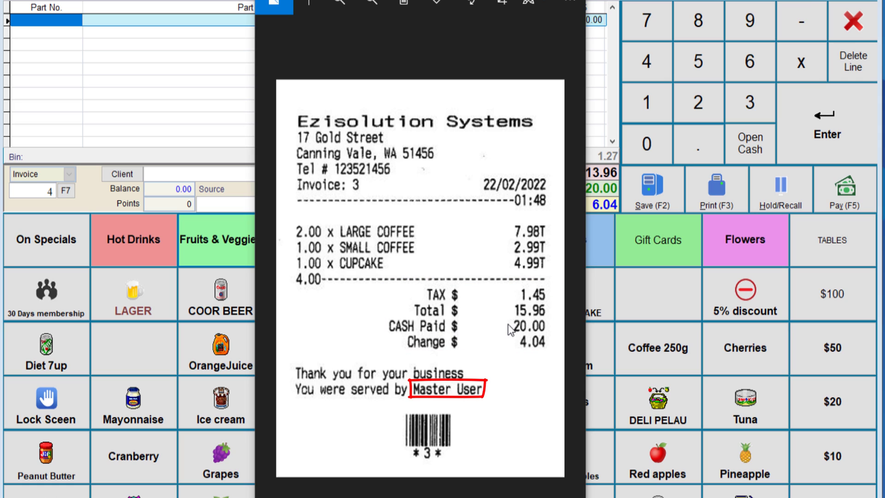
{"action": "mouse_move", "coordinate": [402, 400]}
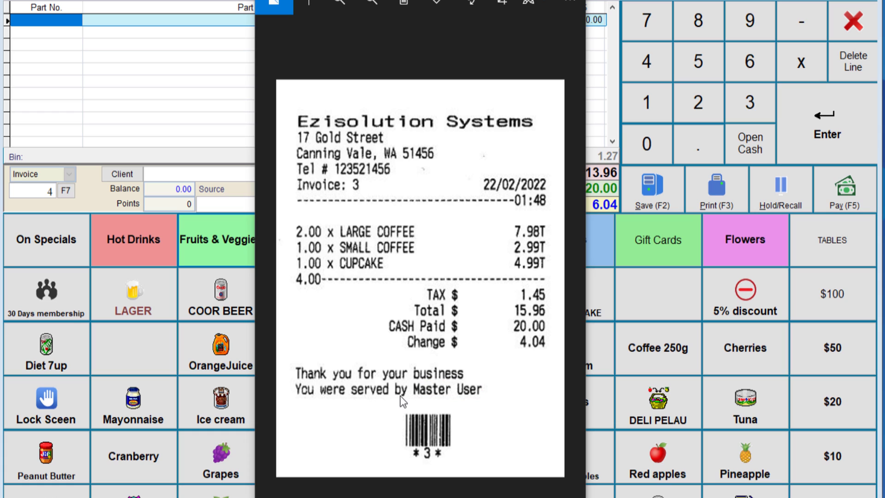
{"action": "mouse_move", "coordinate": [424, 433]}
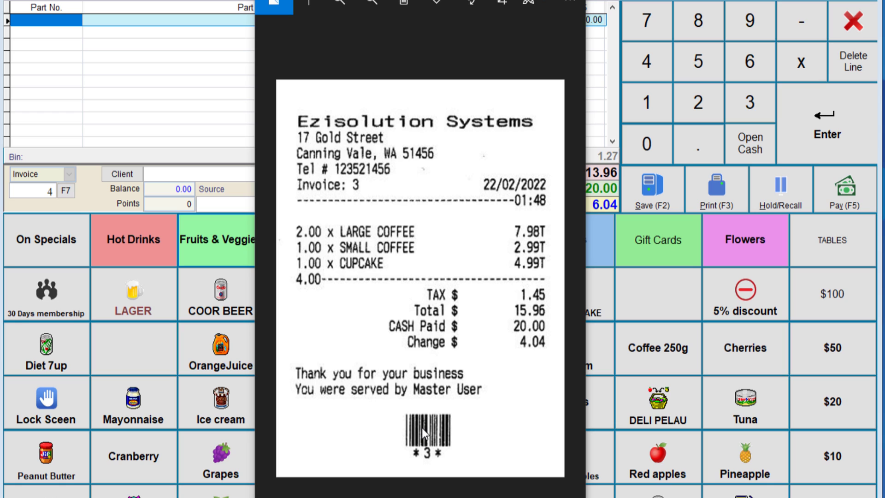
{"action": "mouse_move", "coordinate": [376, 436]}
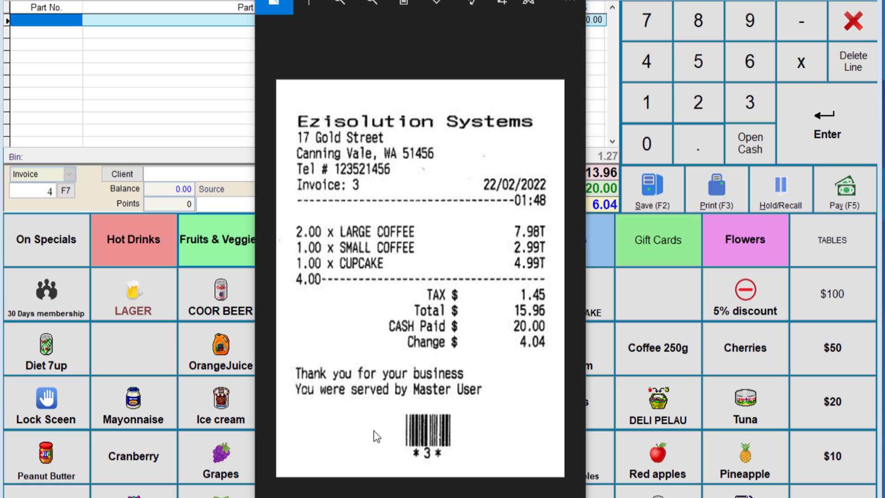
{"action": "mouse_move", "coordinate": [431, 433]}
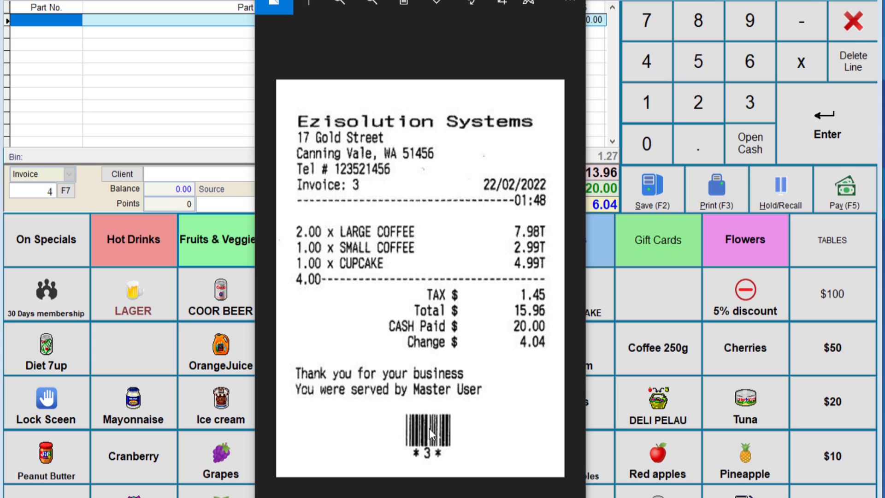
{"action": "mouse_move", "coordinate": [434, 407]}
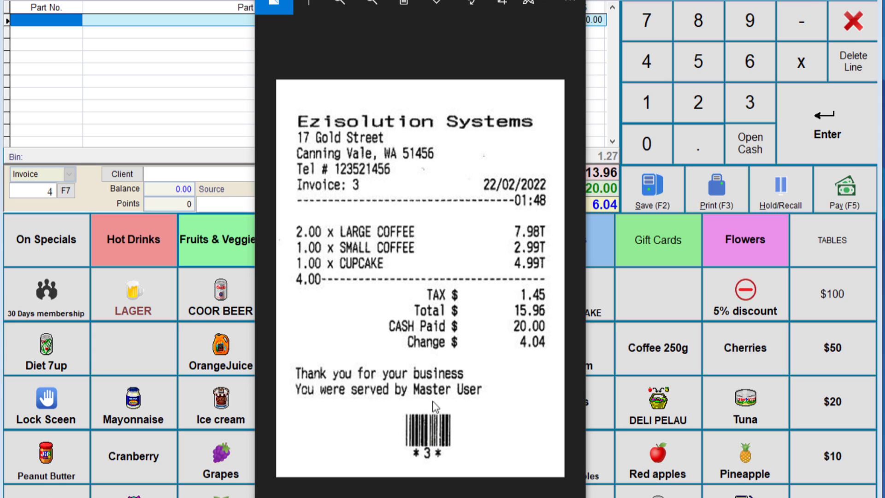
{"action": "mouse_move", "coordinate": [526, 310]}
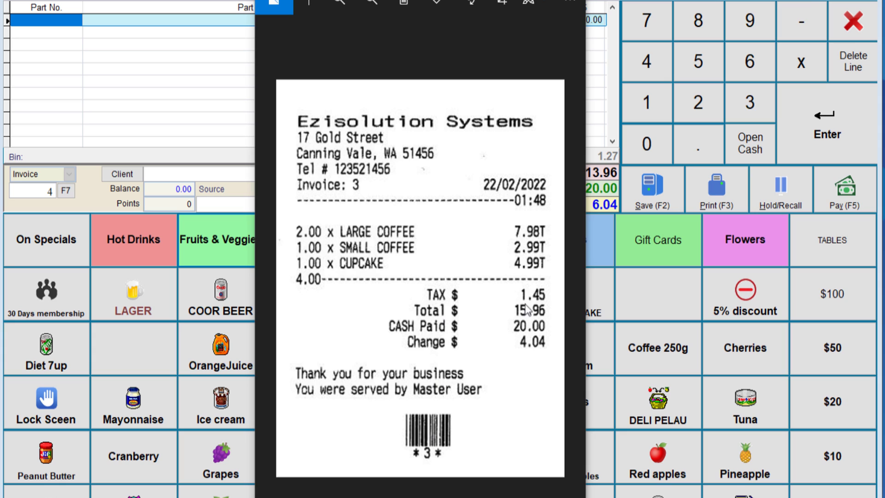
{"action": "mouse_move", "coordinate": [382, 234]}
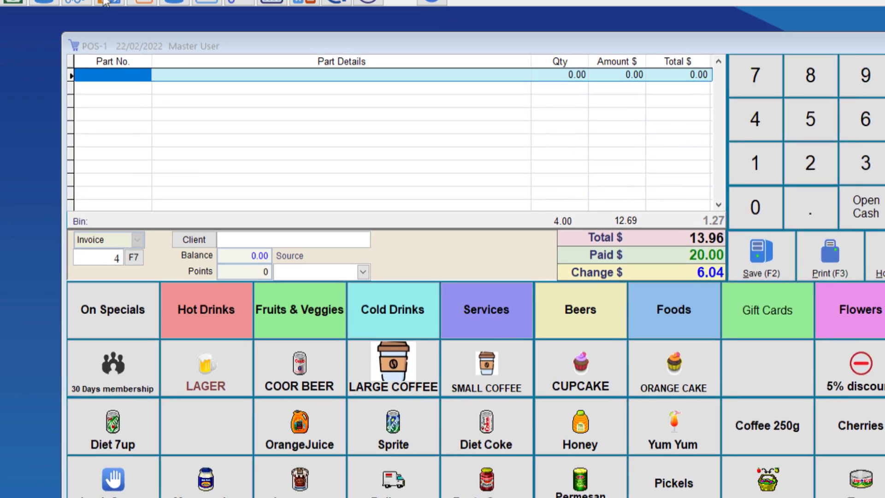
Turn on Print Part No. for cash sale receipts and redisplay the invoice 3 receipt
{"action": "left_click", "coordinate": [369, 32]}
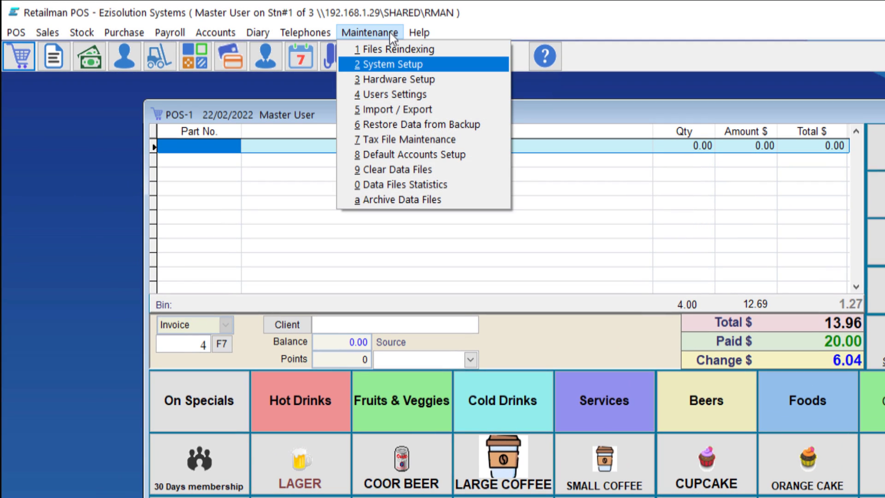
{"action": "left_click", "coordinate": [392, 63]}
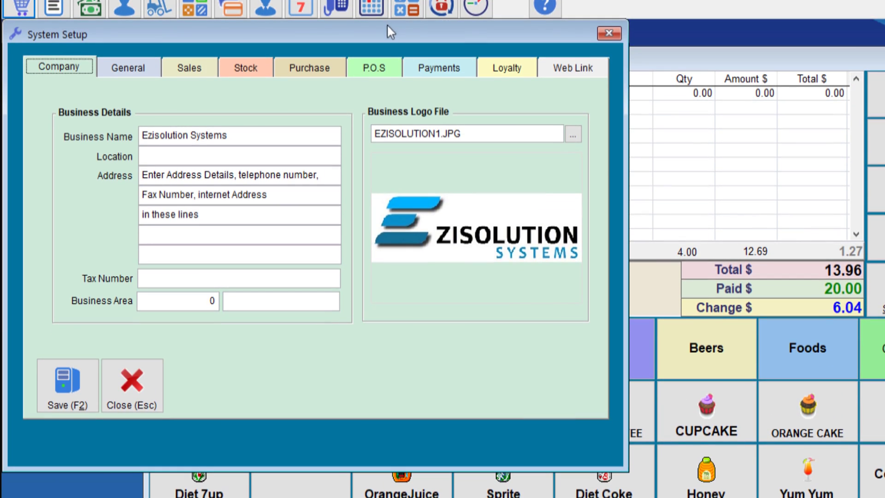
{"action": "left_click", "coordinate": [373, 67]}
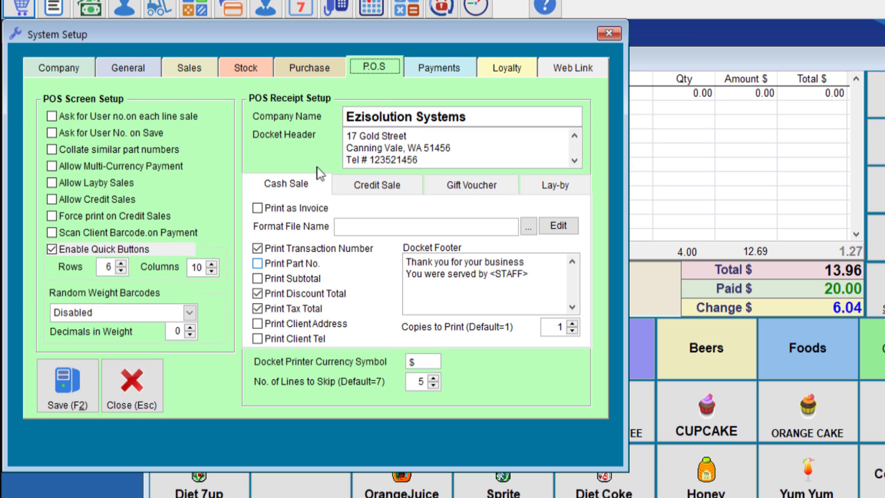
{"action": "mouse_move", "coordinate": [257, 266]}
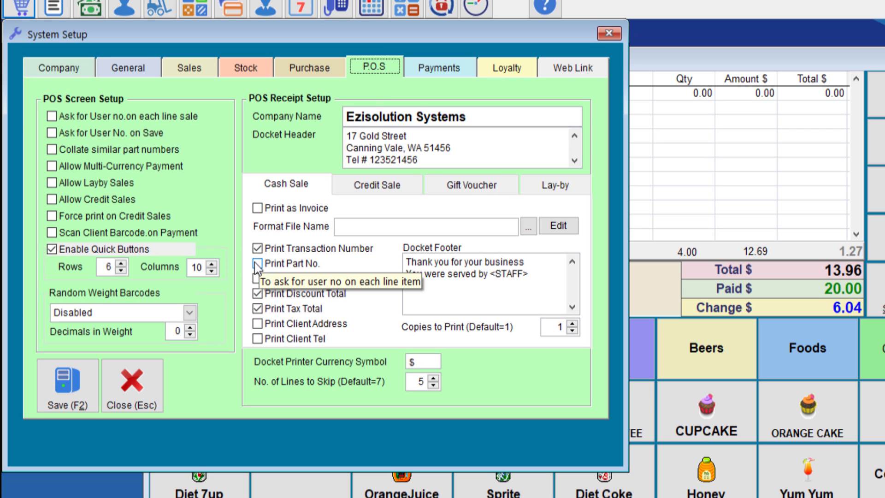
{"action": "left_click", "coordinate": [257, 264]}
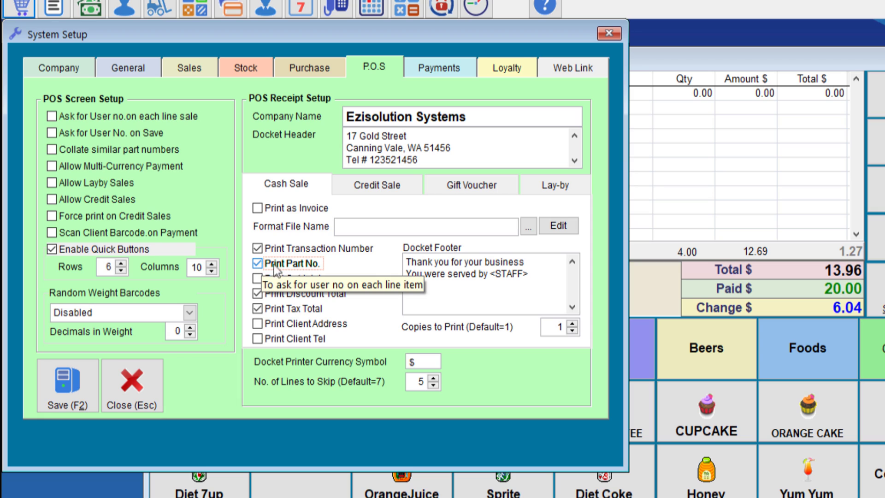
{"action": "mouse_move", "coordinate": [292, 272]}
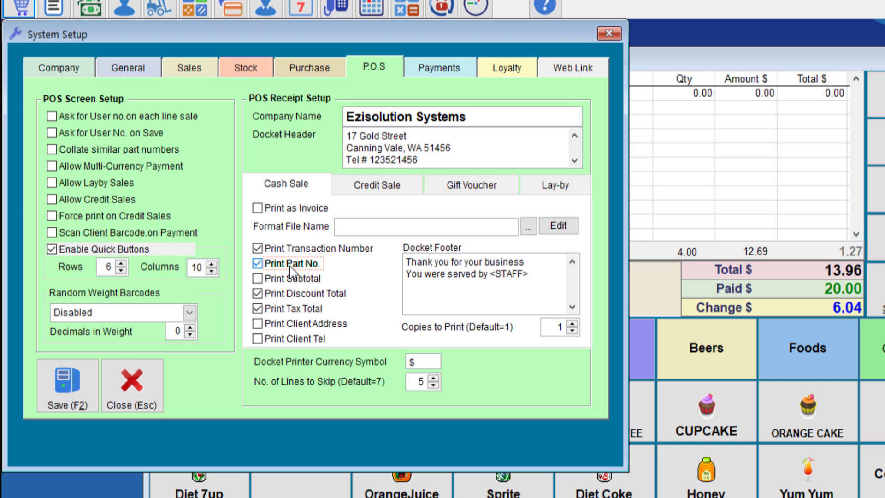
{"action": "mouse_move", "coordinate": [291, 272]}
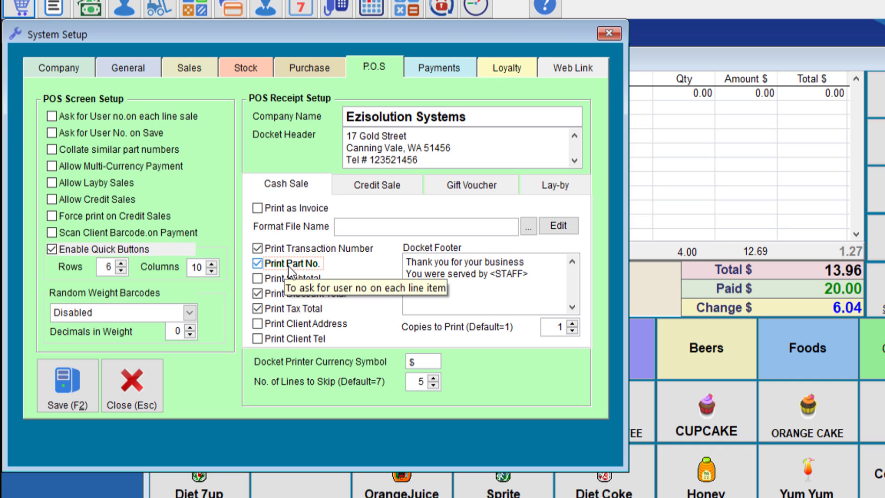
{"action": "mouse_move", "coordinate": [252, 303]}
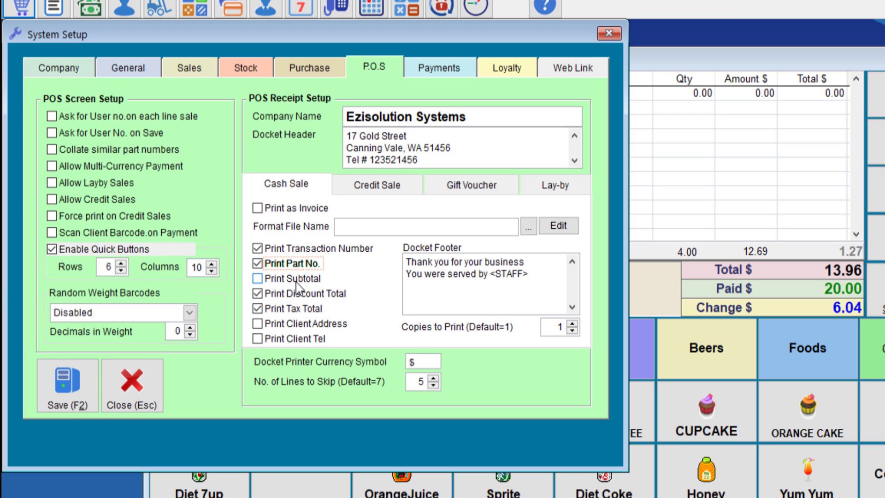
{"action": "left_click", "coordinate": [257, 277]}
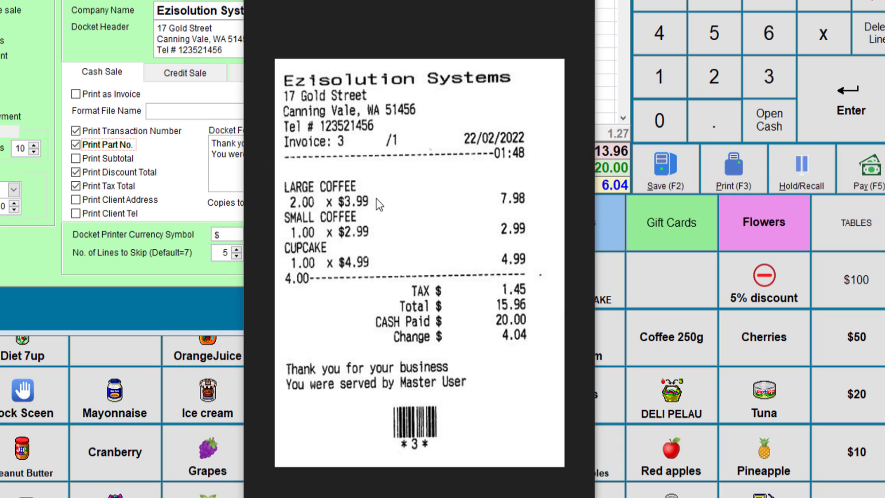
{"action": "mouse_move", "coordinate": [492, 204]}
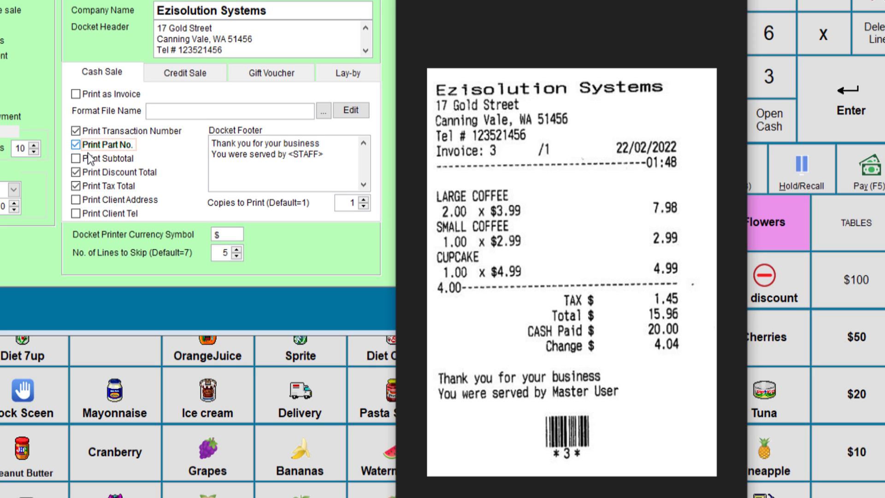
{"action": "left_click", "coordinate": [75, 158]}
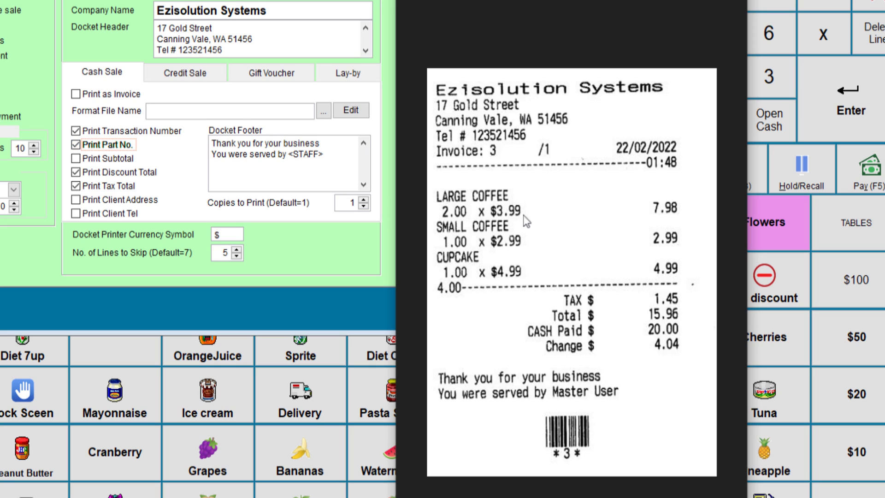
{"action": "mouse_move", "coordinate": [475, 228]}
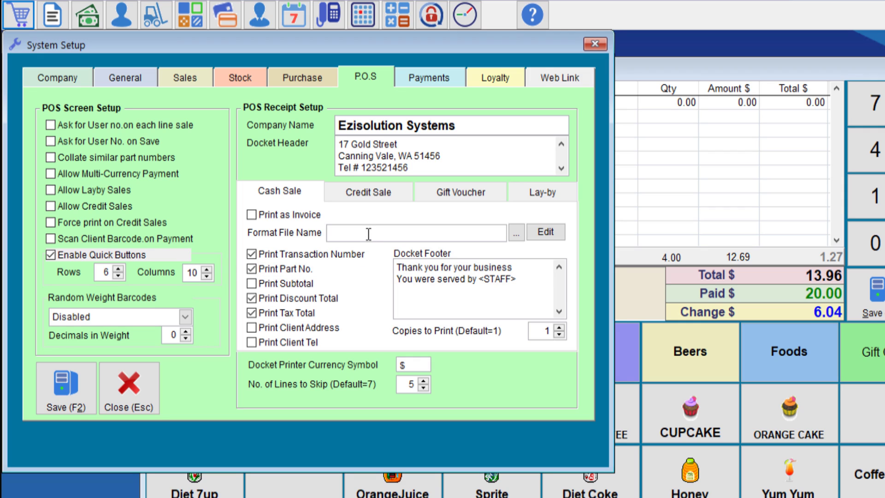
Set the cash sale format file to cashsale.pos and open its layout for editing
{"action": "left_click", "coordinate": [415, 232]}
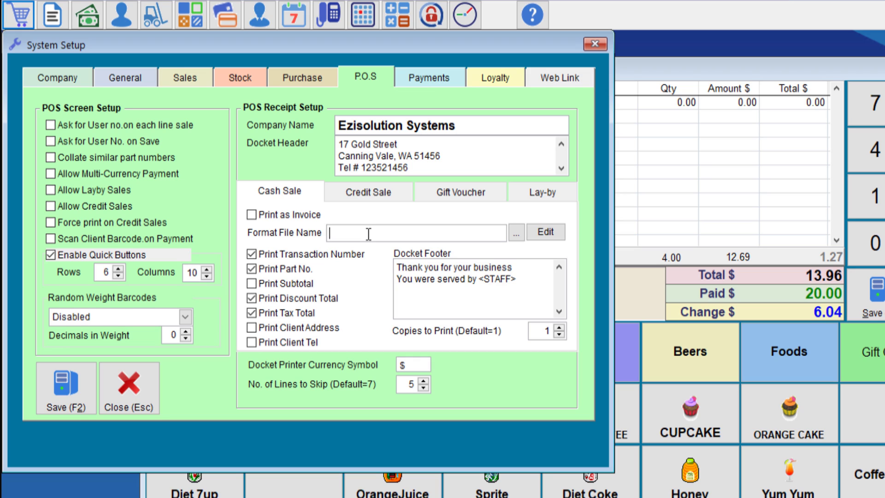
{"action": "type", "text": "cash"}
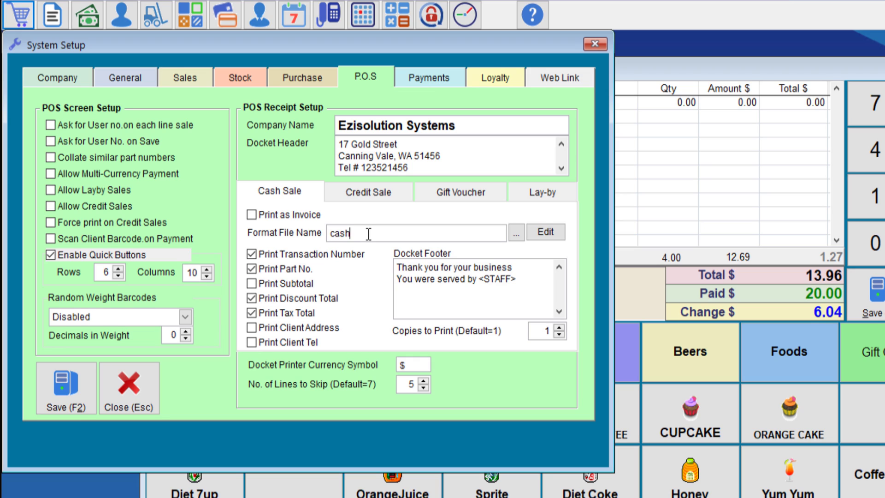
{"action": "type", "text": "sale"}
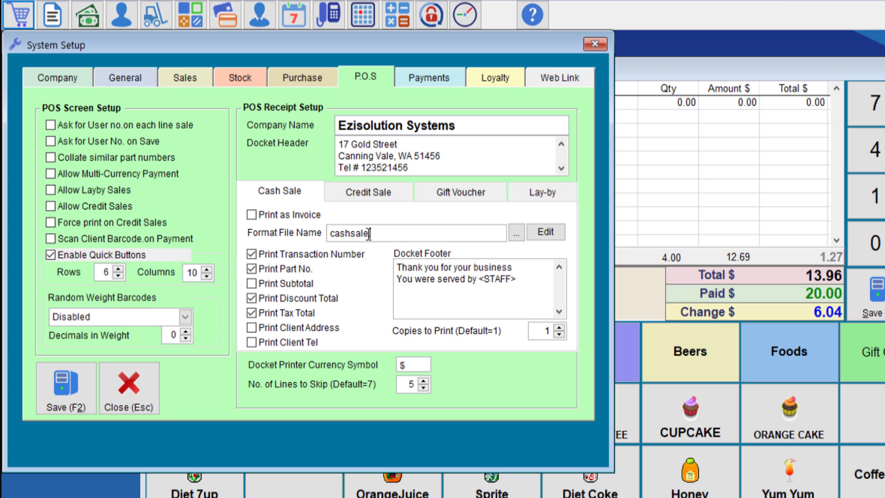
{"action": "type", "text": "pos"}
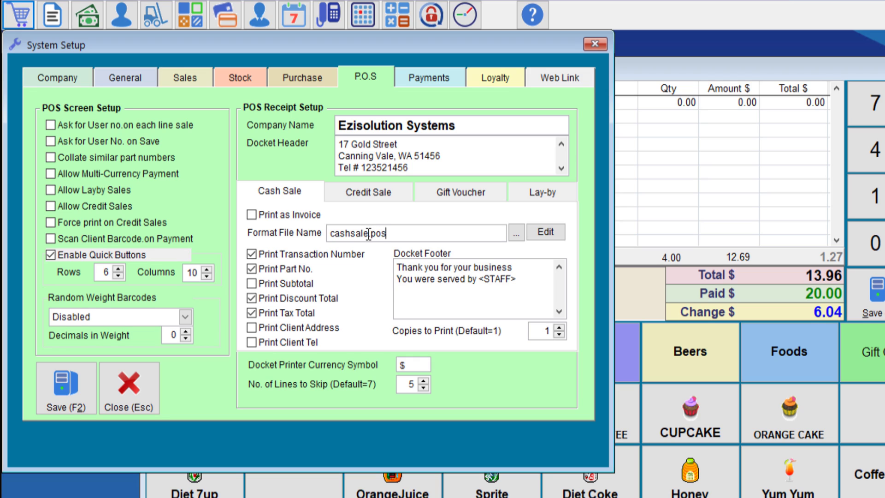
{"action": "mouse_move", "coordinate": [409, 231]}
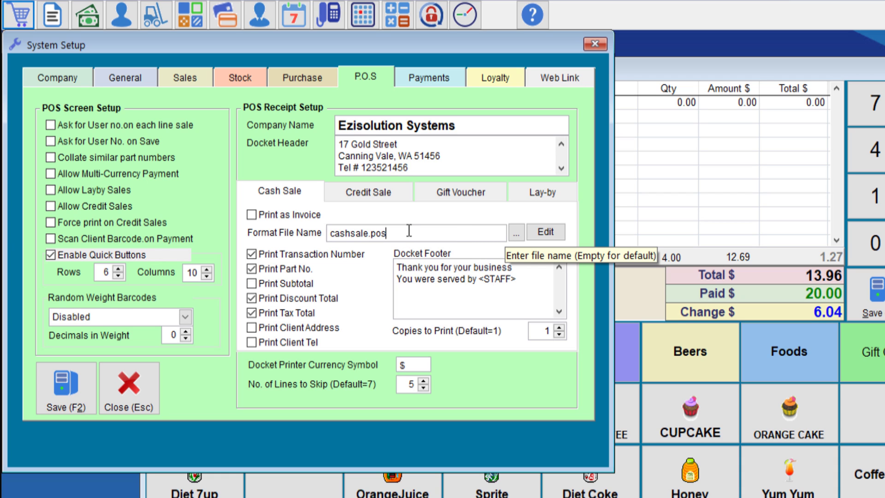
{"action": "left_click", "coordinate": [545, 231]}
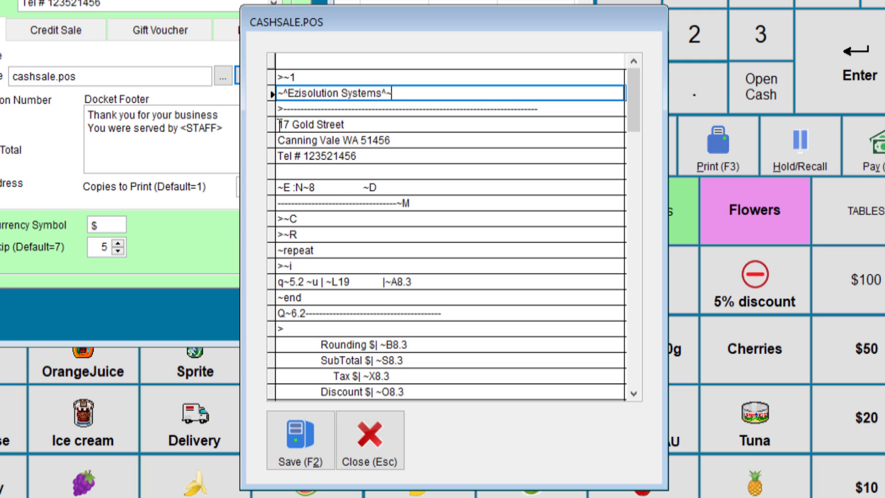
{"action": "left_click", "coordinate": [395, 140]}
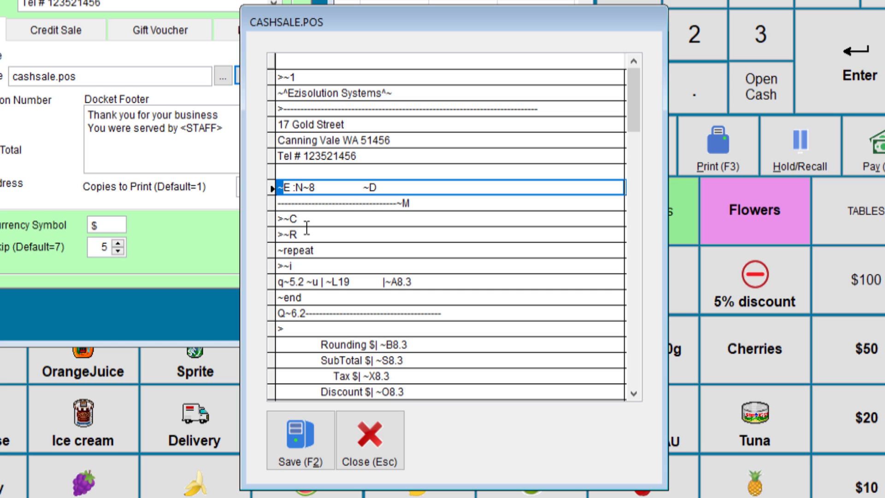
{"action": "scroll", "scroll_direction": "down", "scroll_amount": 3}
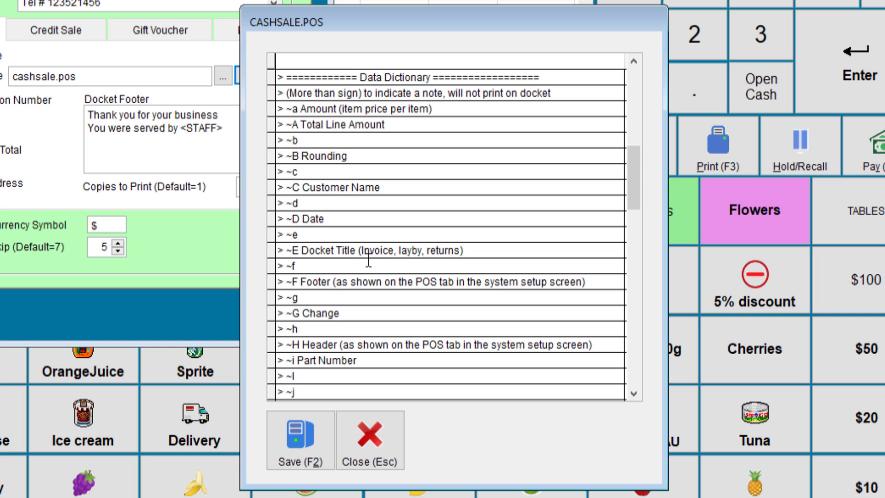
{"action": "scroll", "scroll_direction": "down", "scroll_amount": 3}
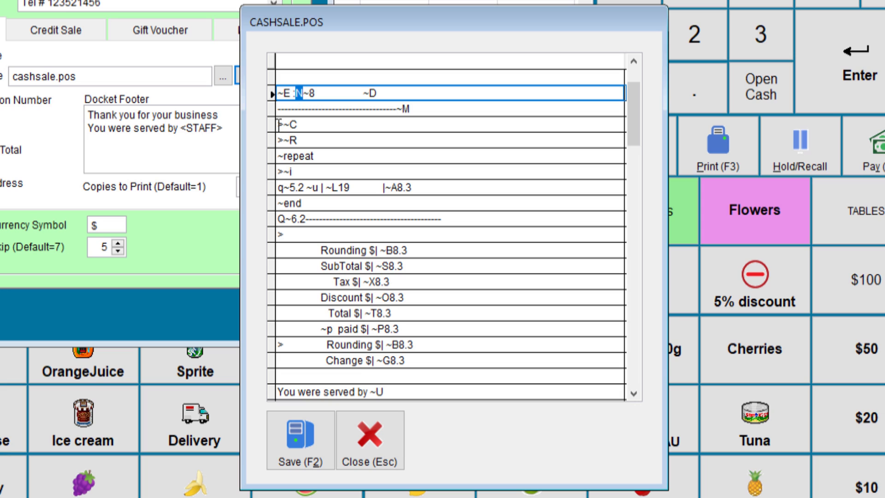
{"action": "left_click", "coordinate": [339, 124]}
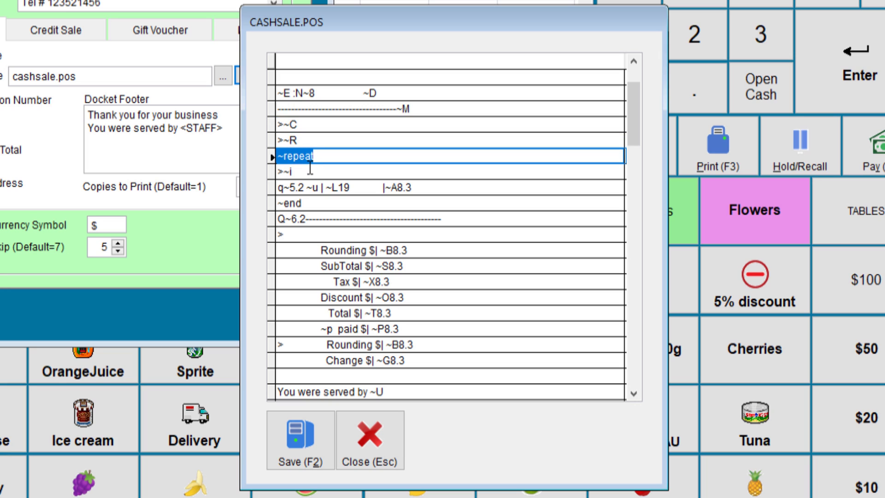
{"action": "mouse_move", "coordinate": [277, 187]}
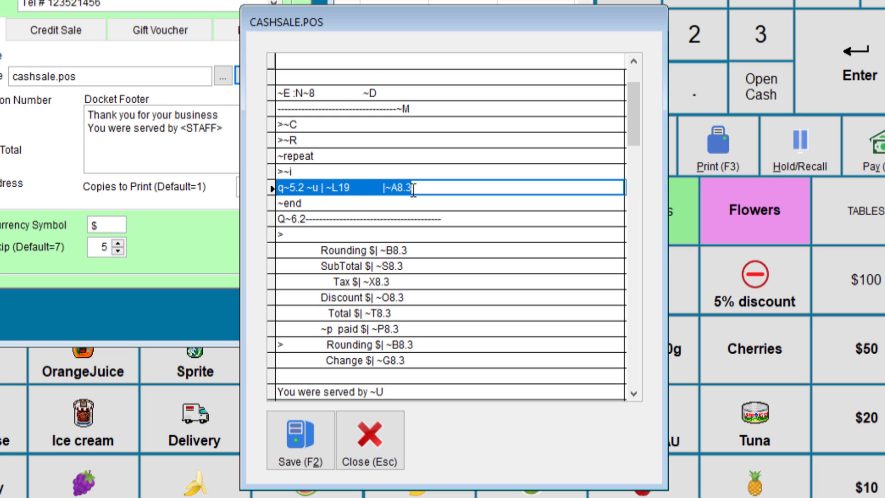
{"action": "left_click", "coordinate": [412, 188]}
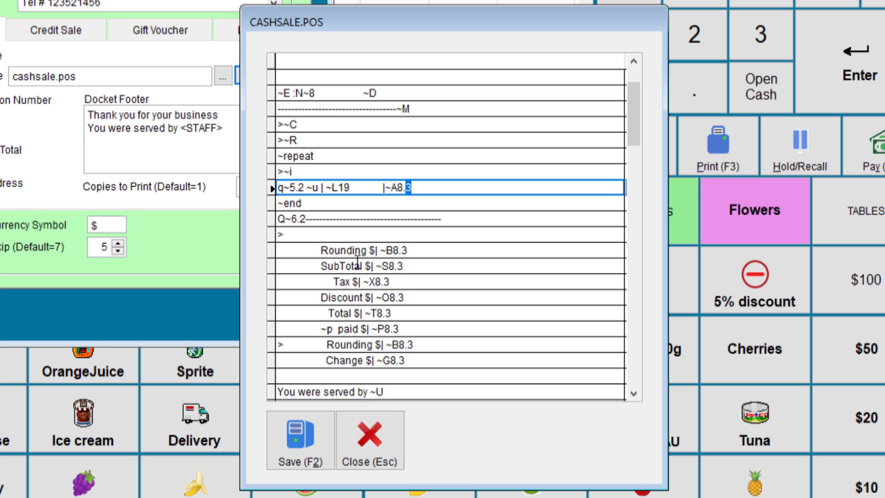
{"action": "scroll", "scroll_direction": "down", "scroll_amount": 3}
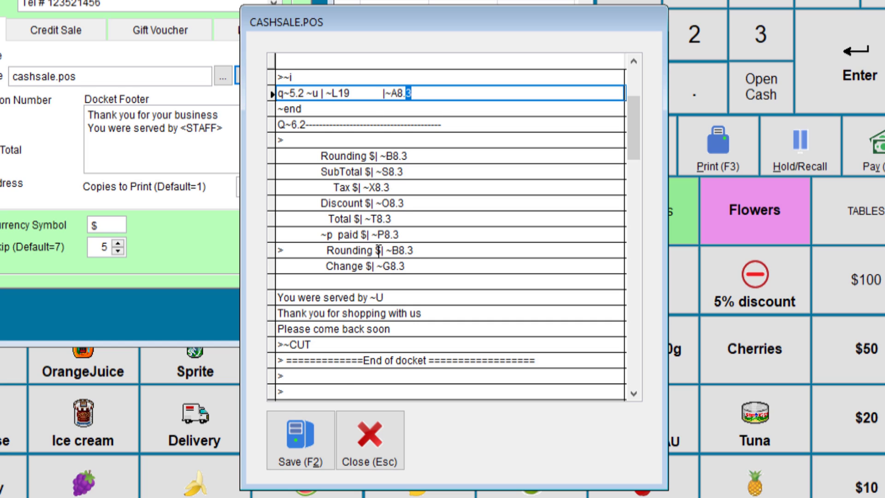
{"action": "scroll", "scroll_direction": "down", "scroll_amount": 3}
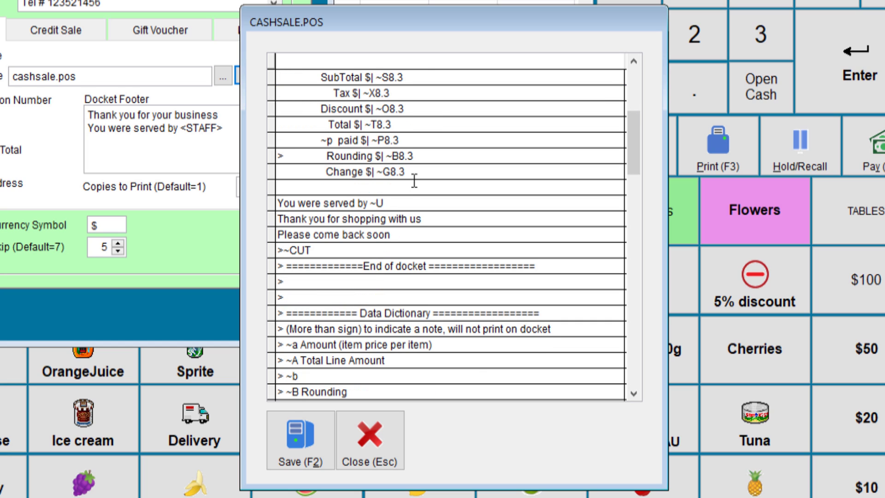
{"action": "scroll", "scroll_direction": "down", "scroll_amount": 3}
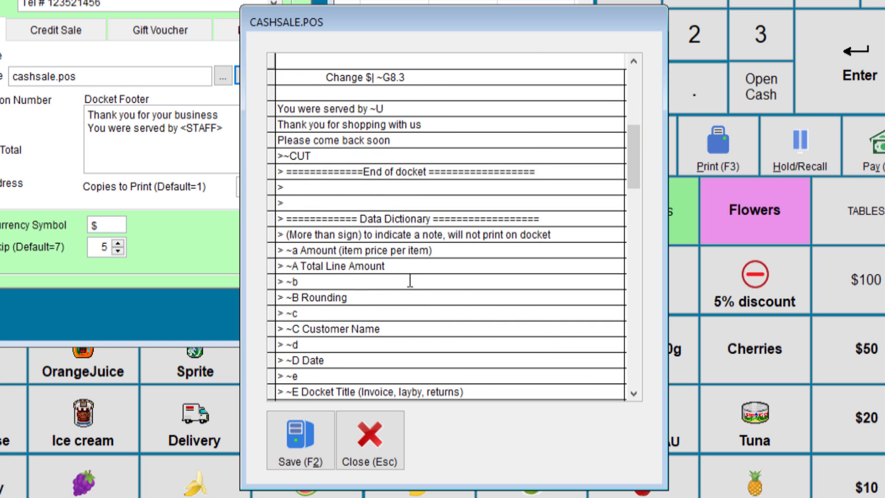
{"action": "scroll", "scroll_direction": "down", "scroll_amount": 3}
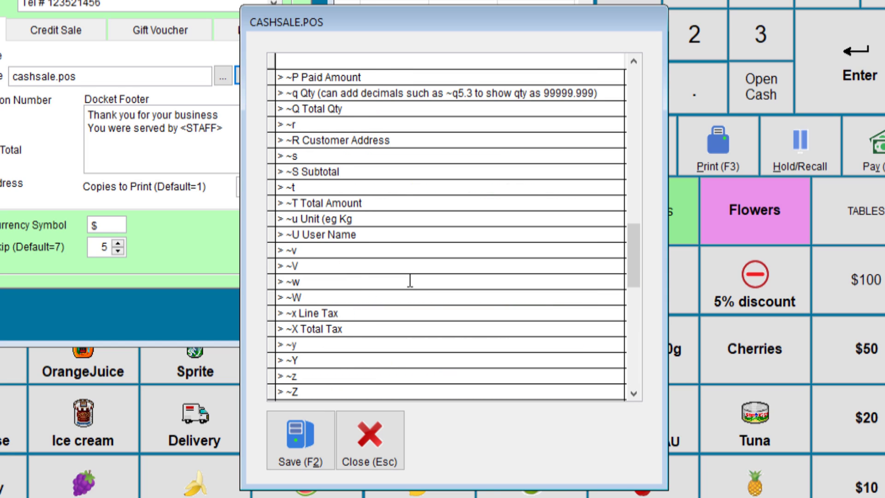
{"action": "mouse_move", "coordinate": [370, 439]}
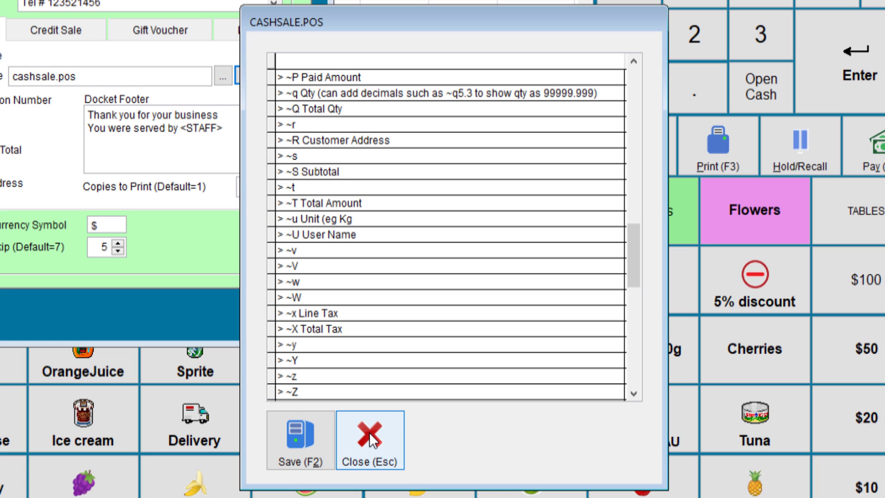
Close the CASHSALE.POS layout editor
{"action": "left_click", "coordinate": [370, 439]}
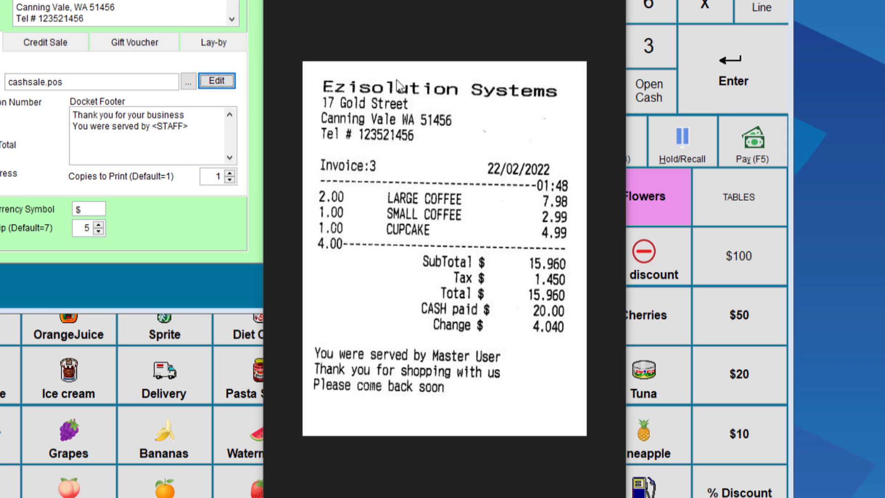
{"action": "mouse_move", "coordinate": [460, 185]}
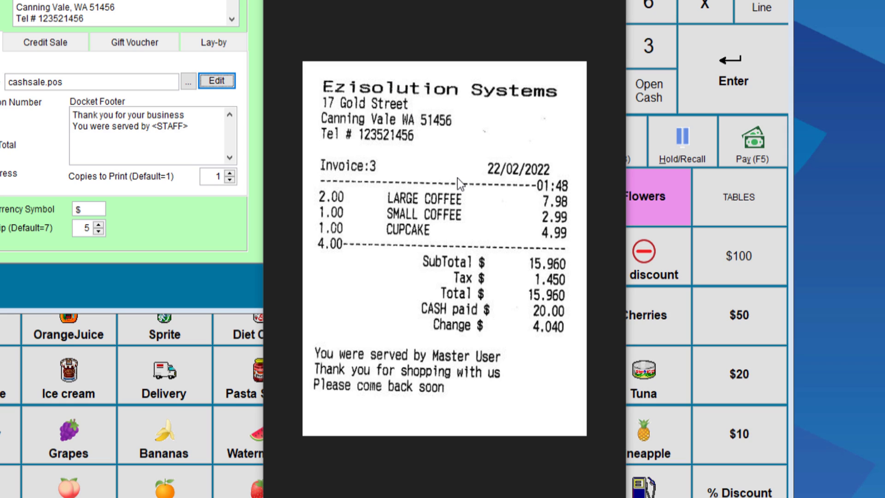
{"action": "mouse_move", "coordinate": [419, 158]}
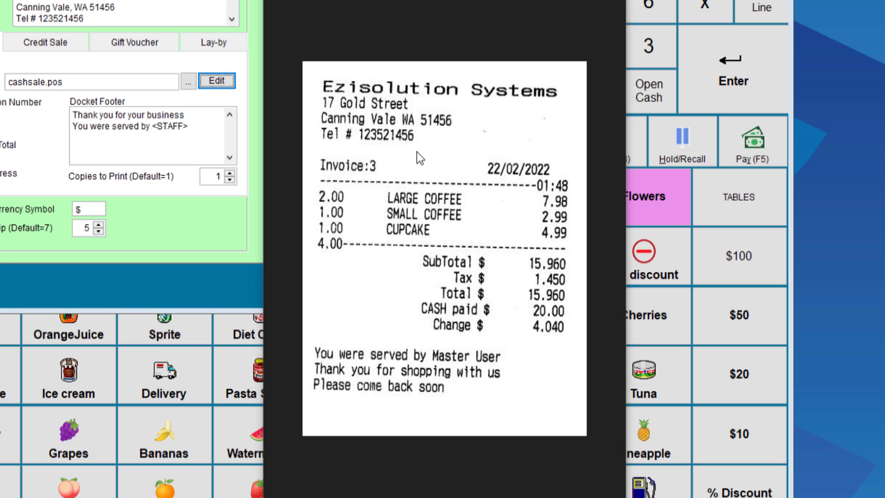
{"action": "mouse_move", "coordinate": [439, 314]}
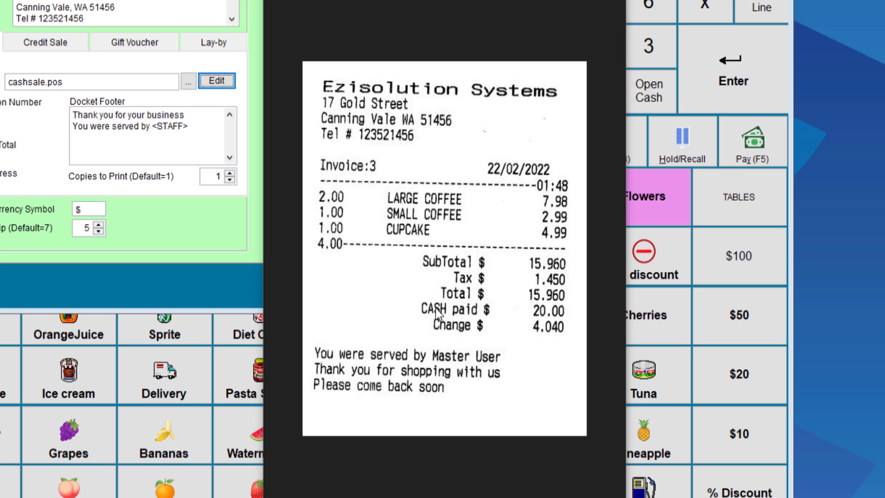
{"action": "mouse_move", "coordinate": [412, 309]}
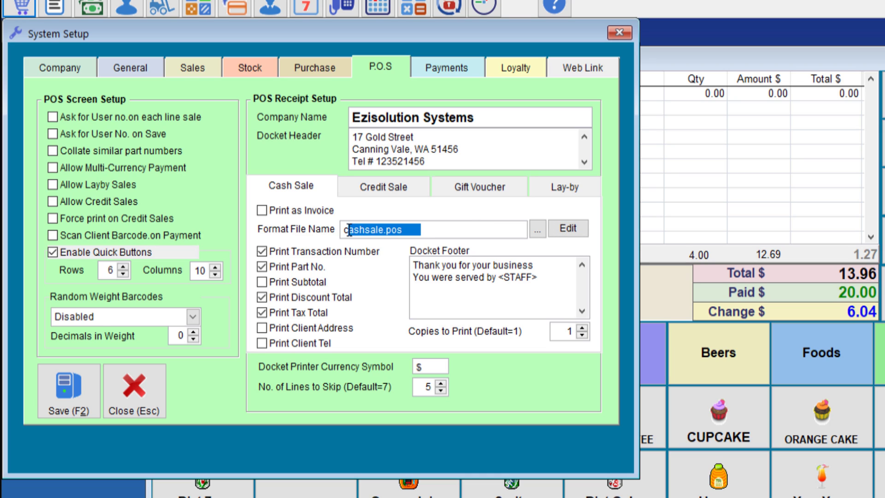
Change the Cash Sale Format File Name from cashsale.pos to posq.frx
{"action": "type", "text": "pos"}
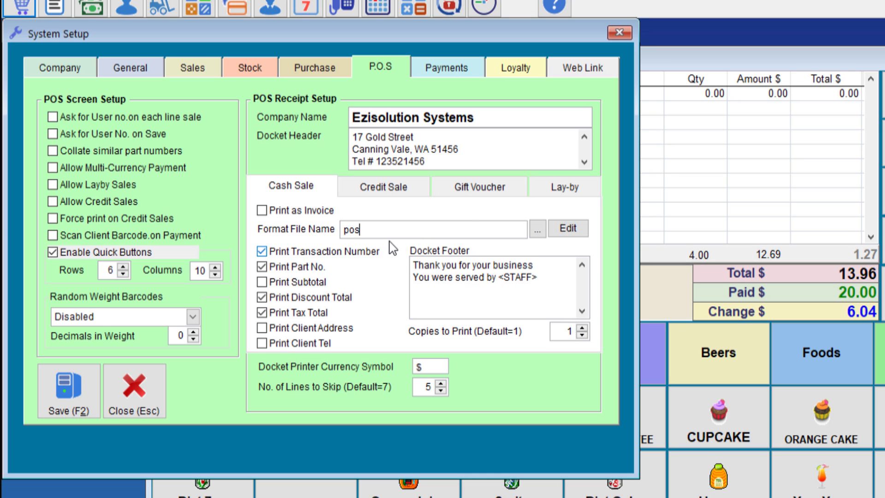
{"action": "type", "text": "q.frx"}
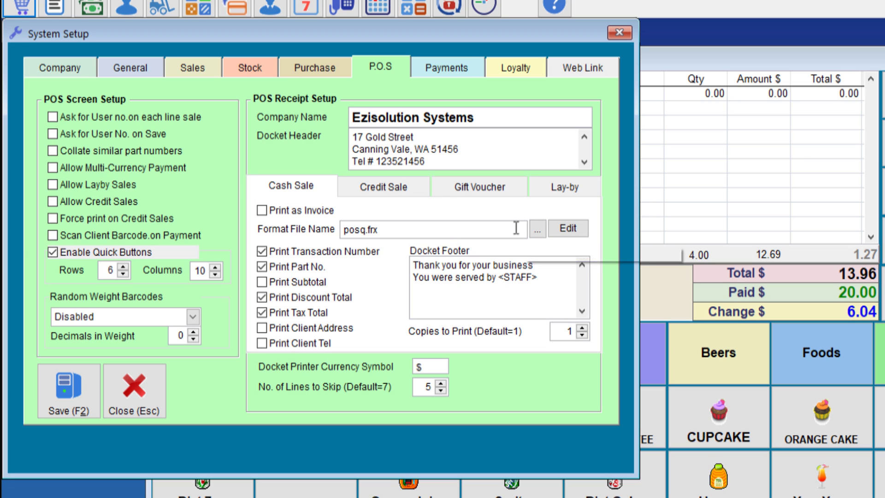
{"action": "mouse_move", "coordinate": [435, 229]}
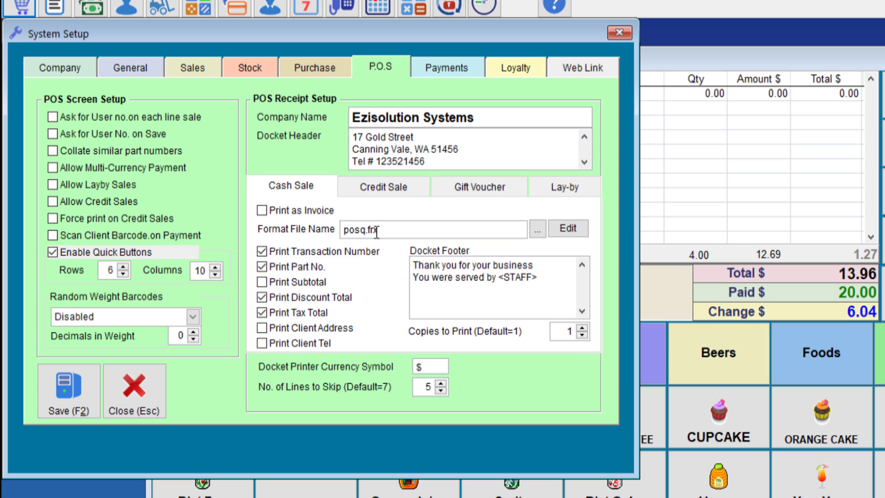
{"action": "mouse_move", "coordinate": [364, 255]}
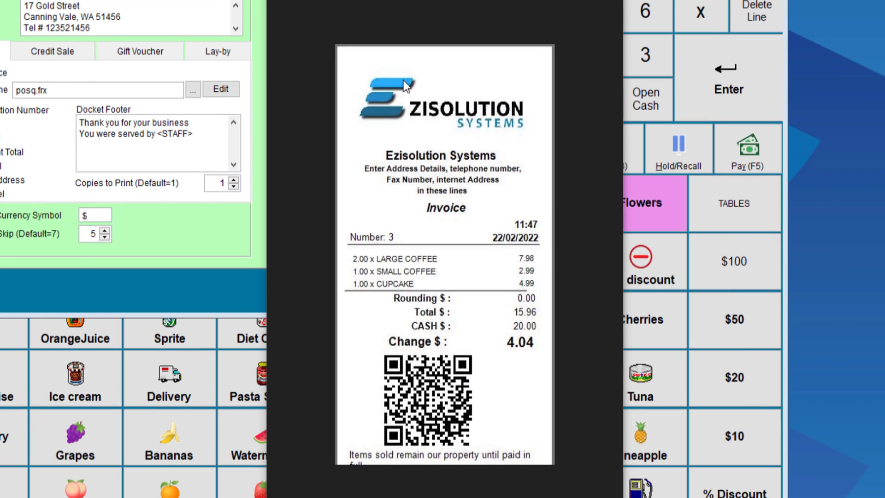
{"action": "mouse_move", "coordinate": [479, 120]}
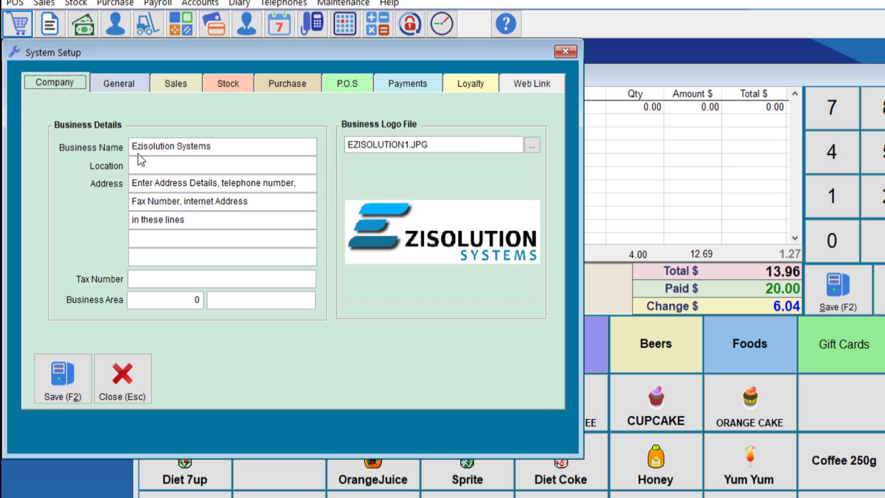
{"action": "mouse_move", "coordinate": [423, 238]}
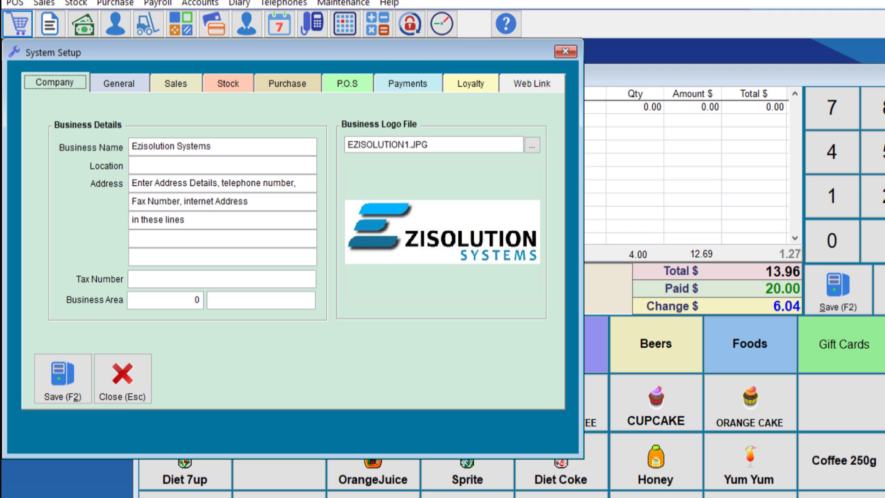
Return from the Company tab's business details to the P.O.S receipt setup
{"action": "left_click", "coordinate": [347, 83]}
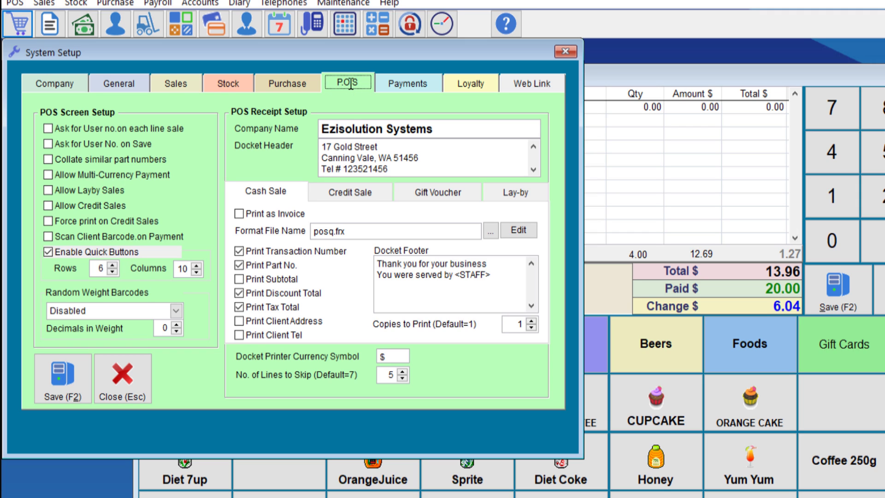
{"action": "mouse_move", "coordinate": [315, 136]}
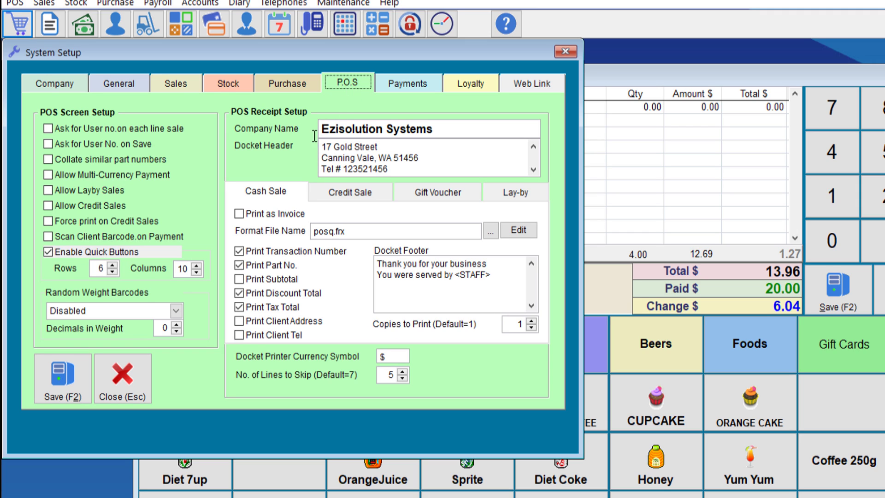
{"action": "mouse_move", "coordinate": [63, 85]}
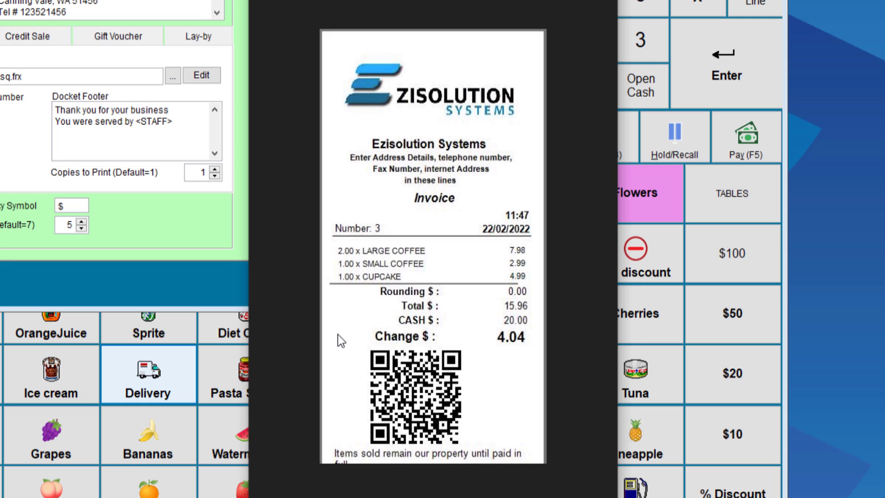
{"action": "mouse_move", "coordinate": [414, 118]}
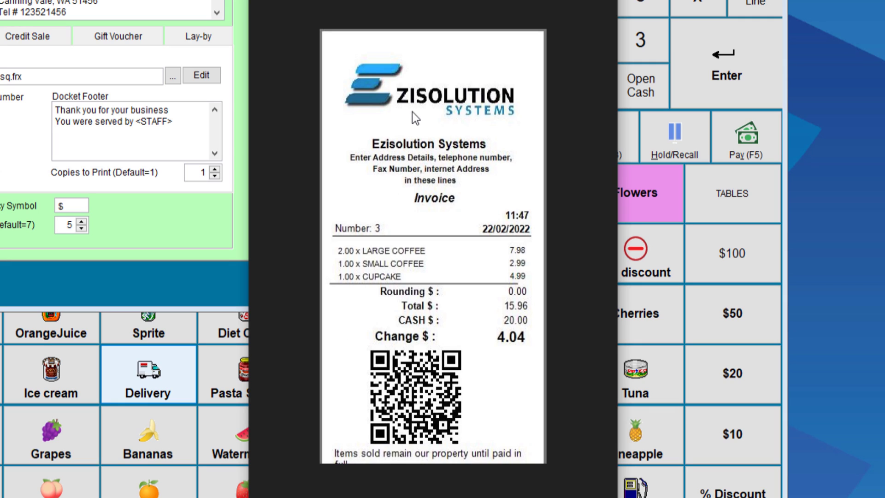
{"action": "mouse_move", "coordinate": [410, 127]}
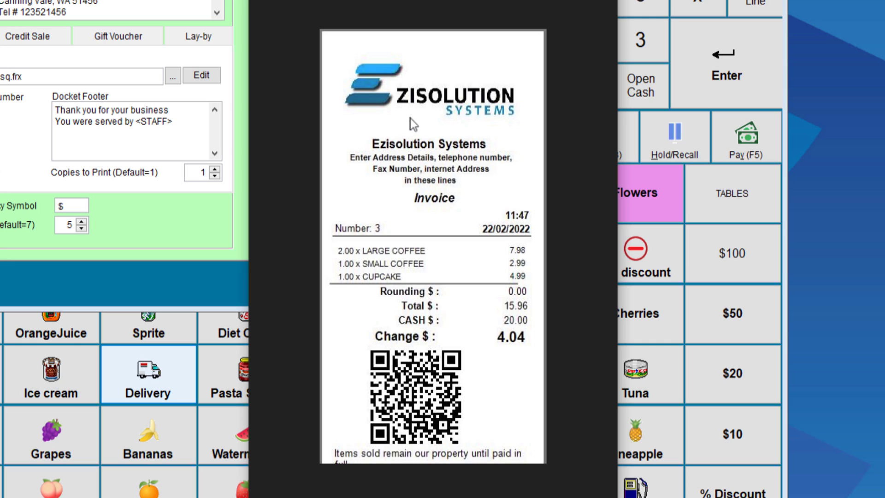
{"action": "mouse_move", "coordinate": [420, 337]}
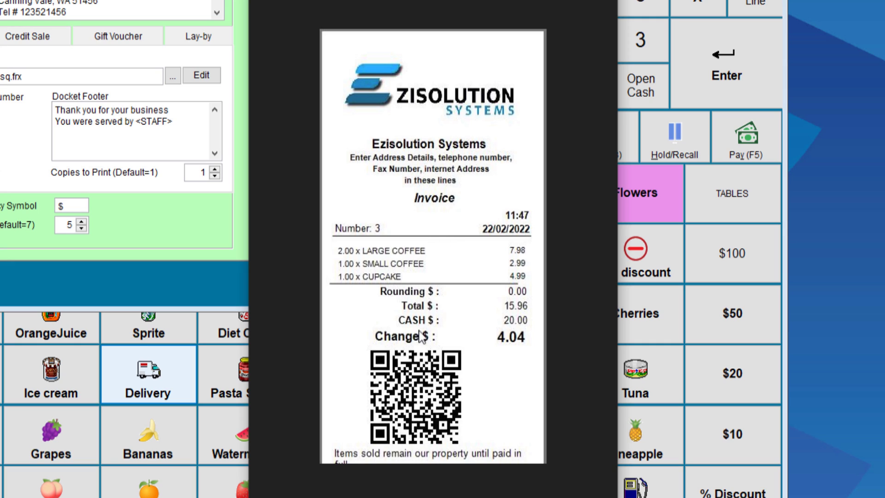
{"action": "mouse_move", "coordinate": [403, 414]}
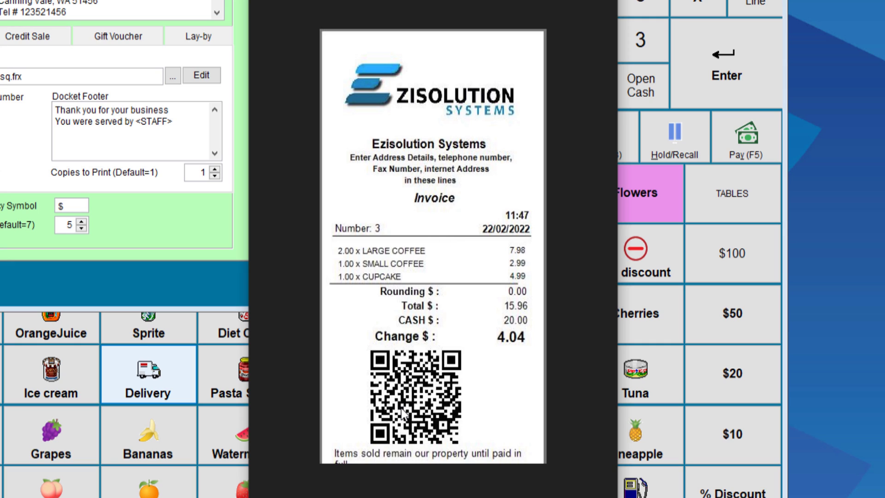